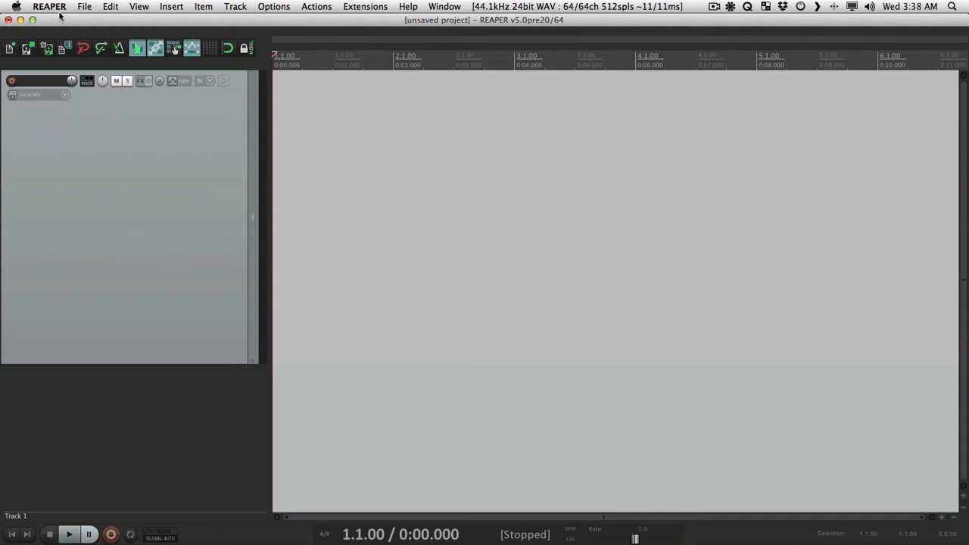
- Browse the View, Track and Options menus, then open Customize menus/toolbars
left_click(139, 6)
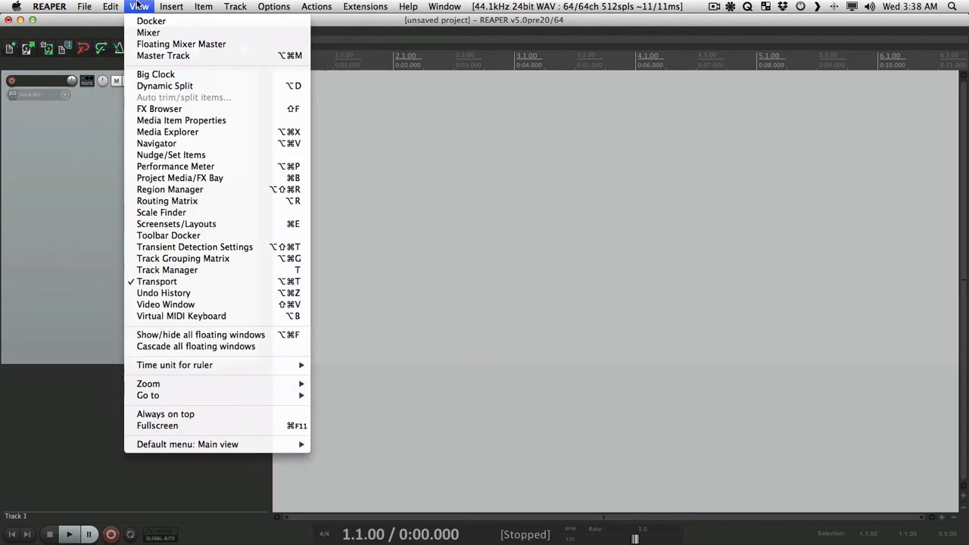
left_click(235, 6)
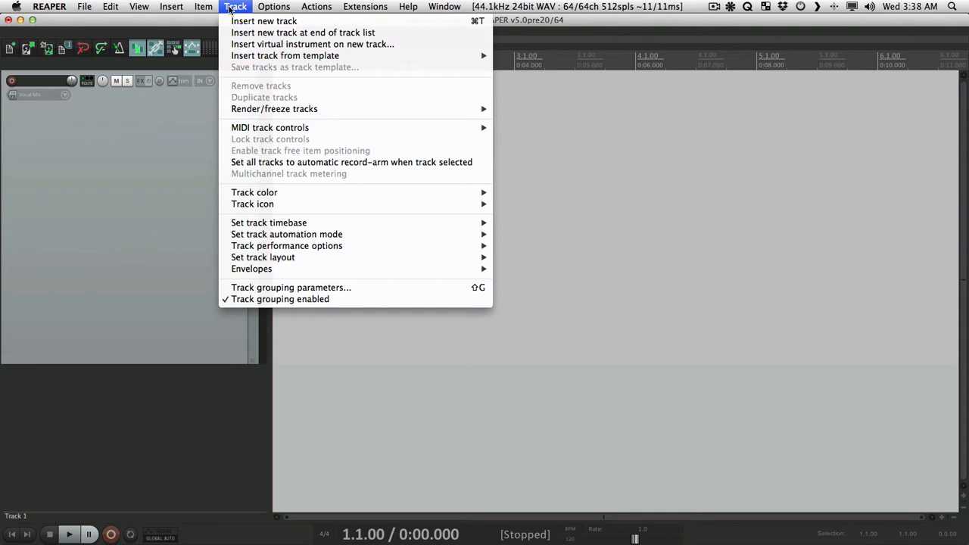
left_click(273, 6)
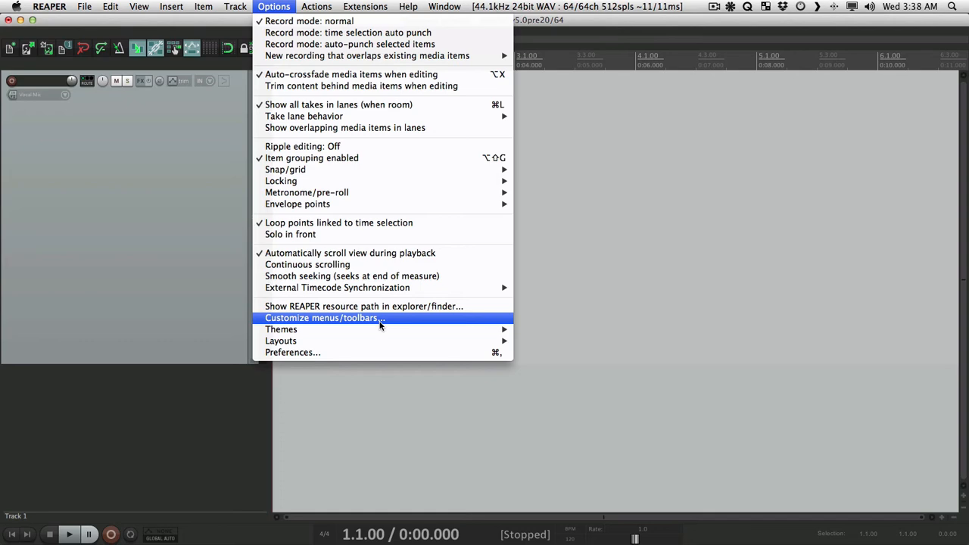
left_click(324, 317)
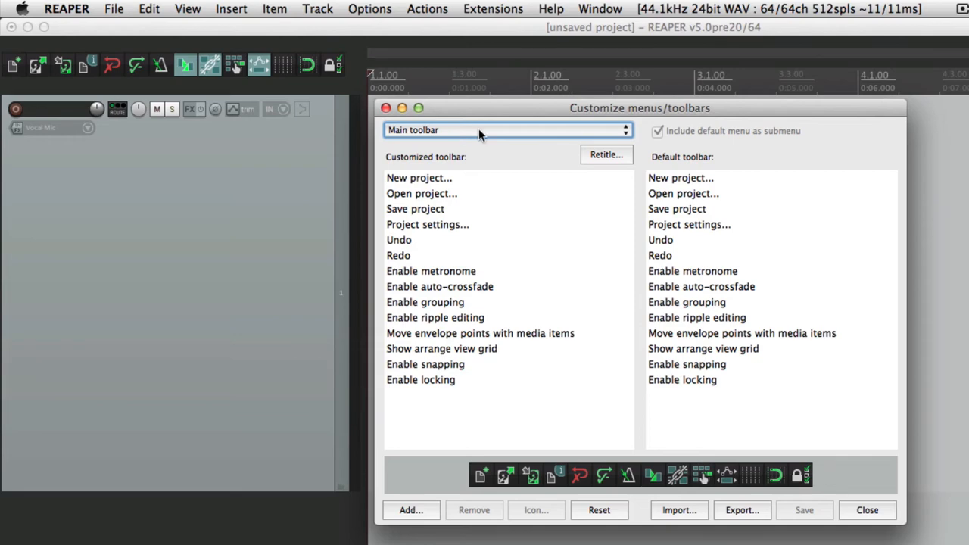
- Remove 'Save project as...' from the customized Main file menu and verify it's gone
left_click(506, 130)
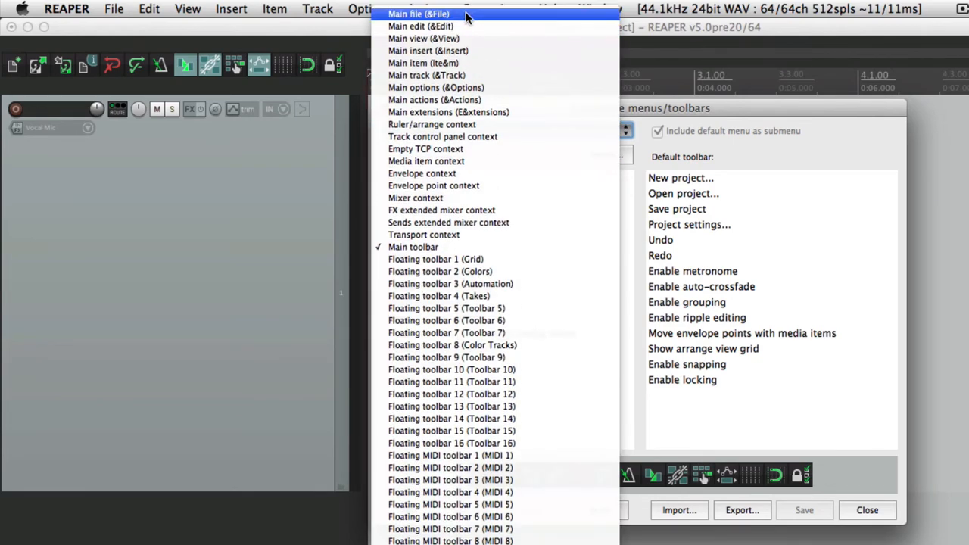
left_click(418, 13)
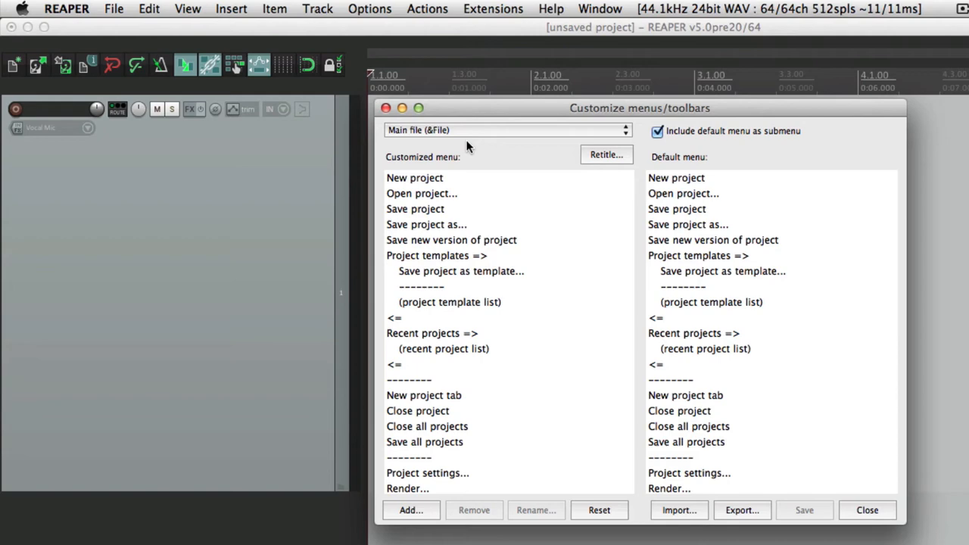
mouse_move(148, 23)
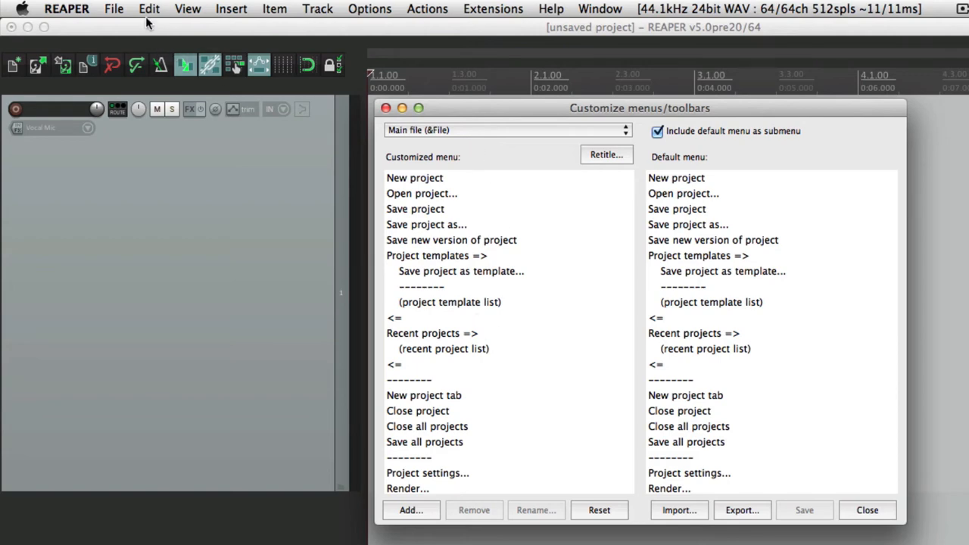
left_click(114, 9)
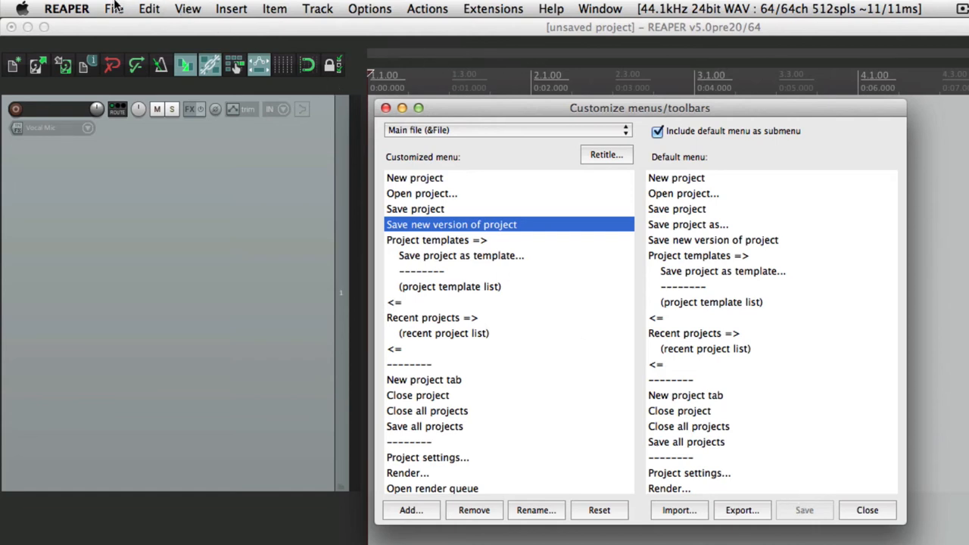
left_click(114, 8)
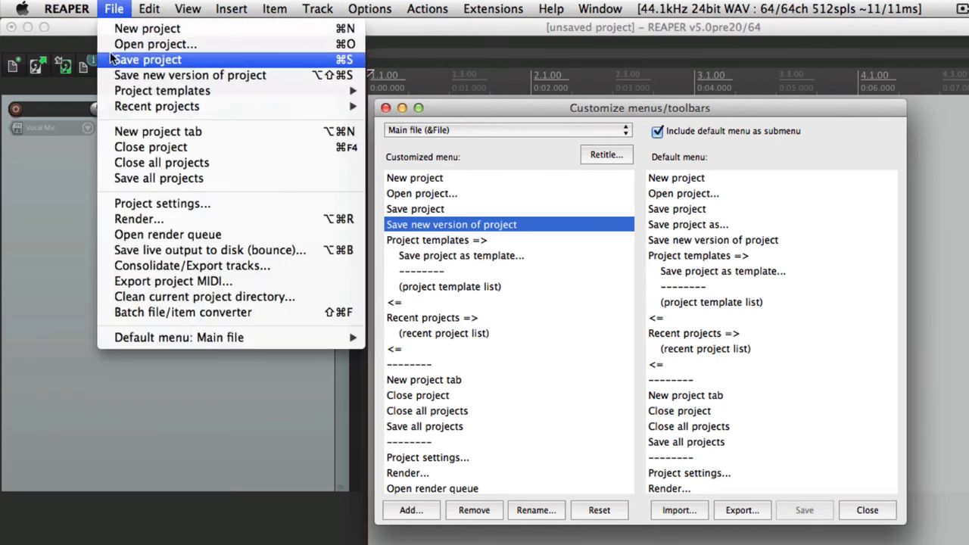
mouse_move(114, 9)
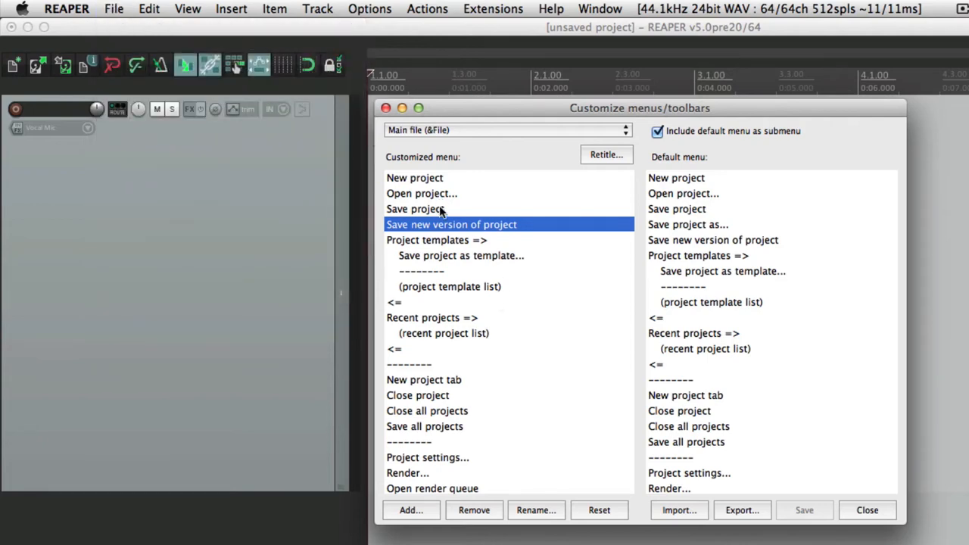
left_click(415, 209)
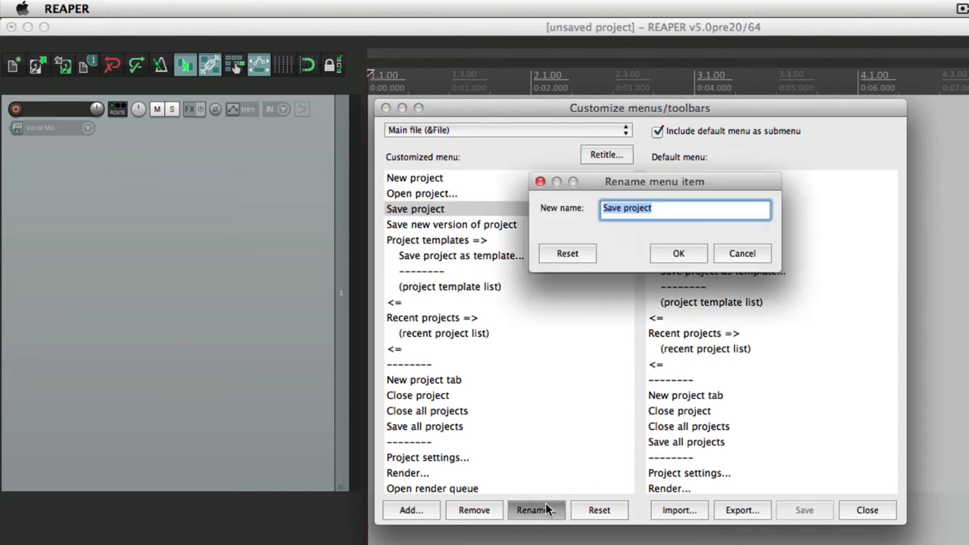
- Rename the 'Save project' entry to 'Save Song' and verify it in the File menu
type("Save Son")
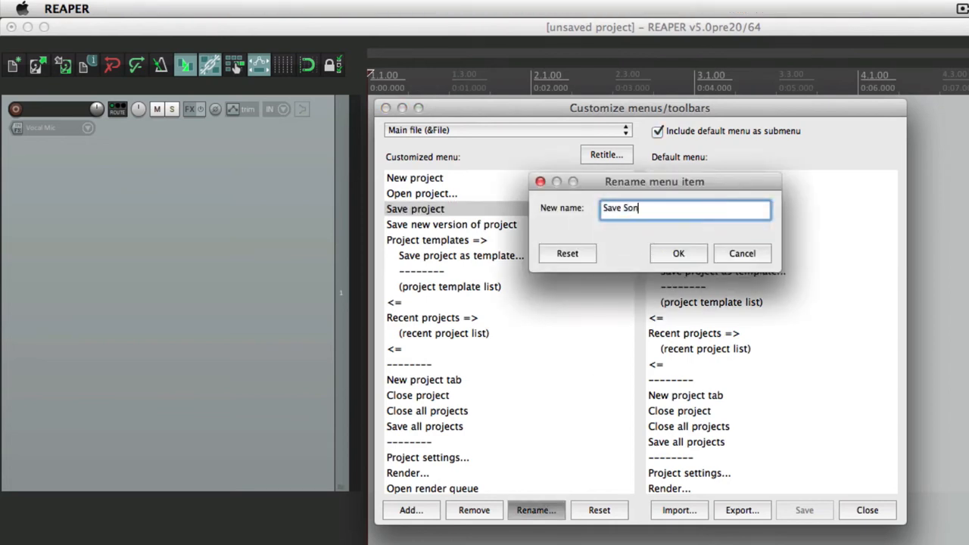
left_click(678, 252)
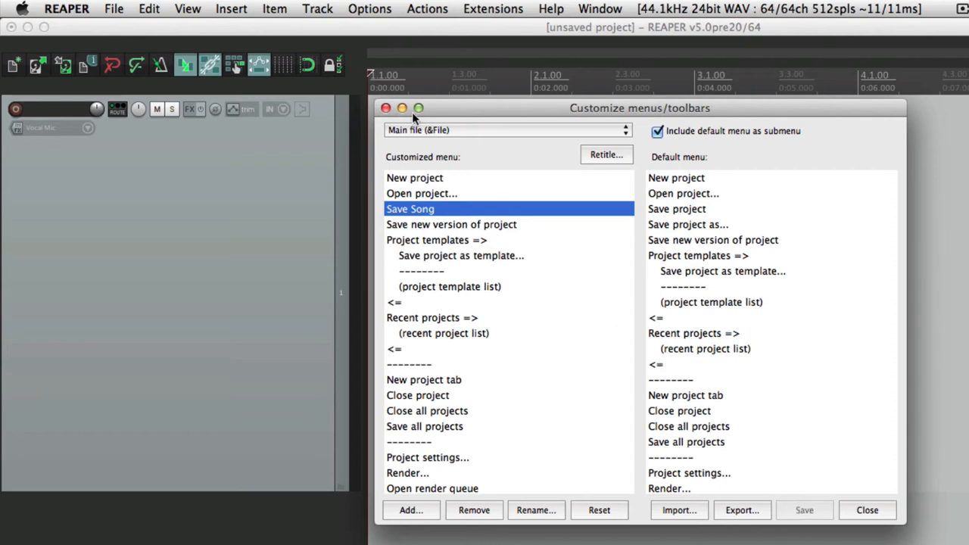
left_click(115, 9)
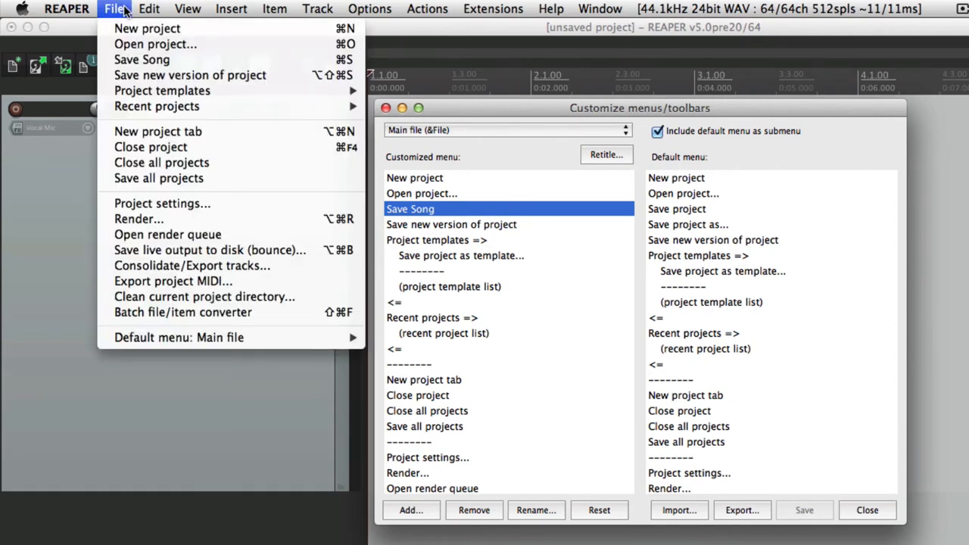
mouse_move(141, 60)
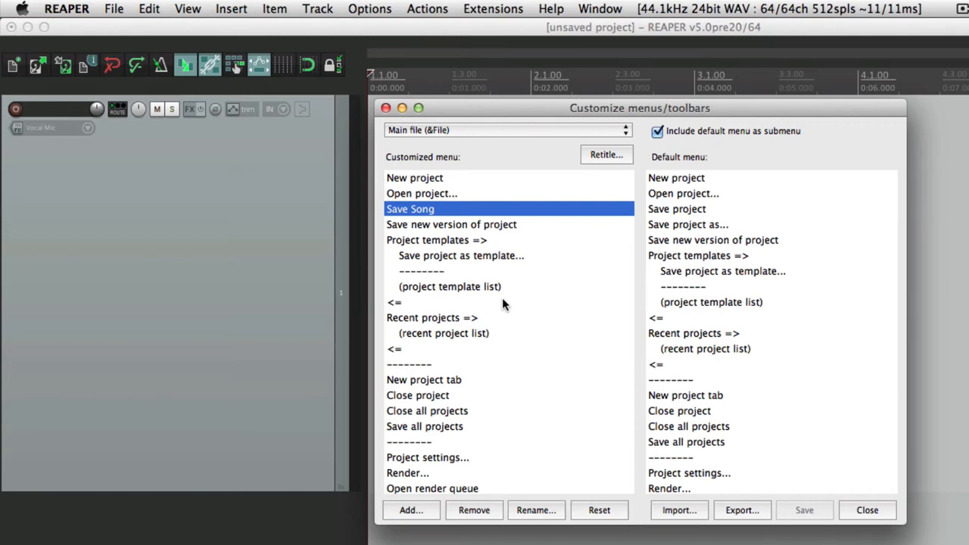
mouse_move(520, 364)
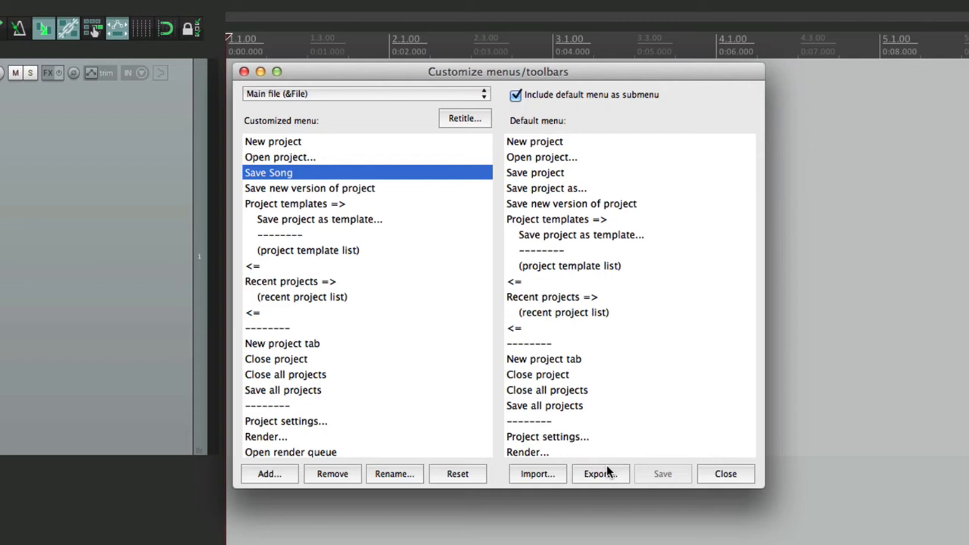
- Export all menus and toolbars to a ReaperMenuSet file in the MenuSets folder
left_click(600, 473)
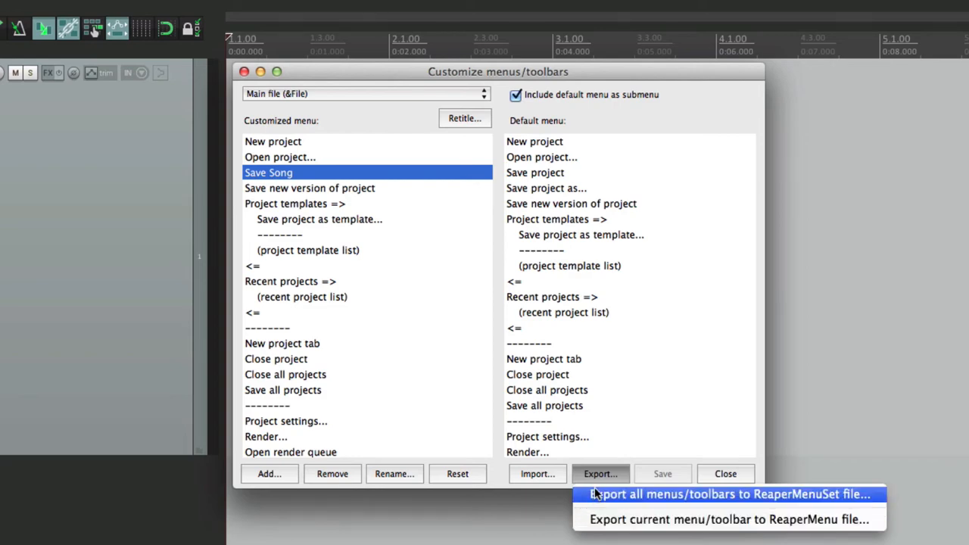
left_click(728, 494)
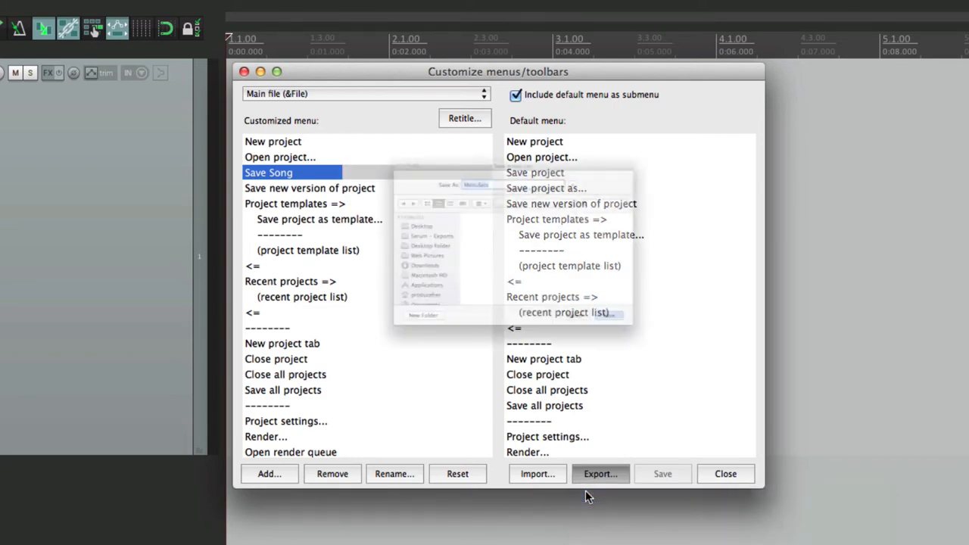
left_click(599, 473)
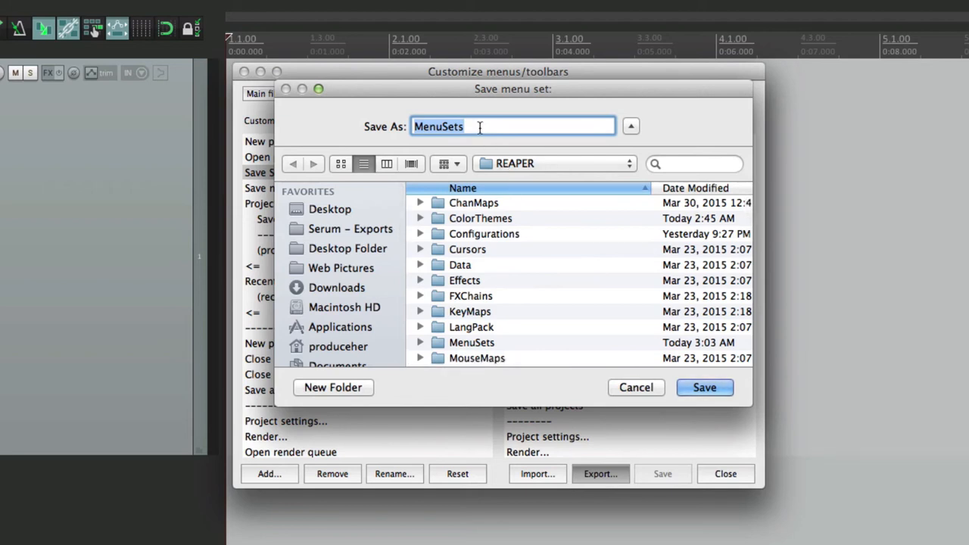
double_click(472, 343)
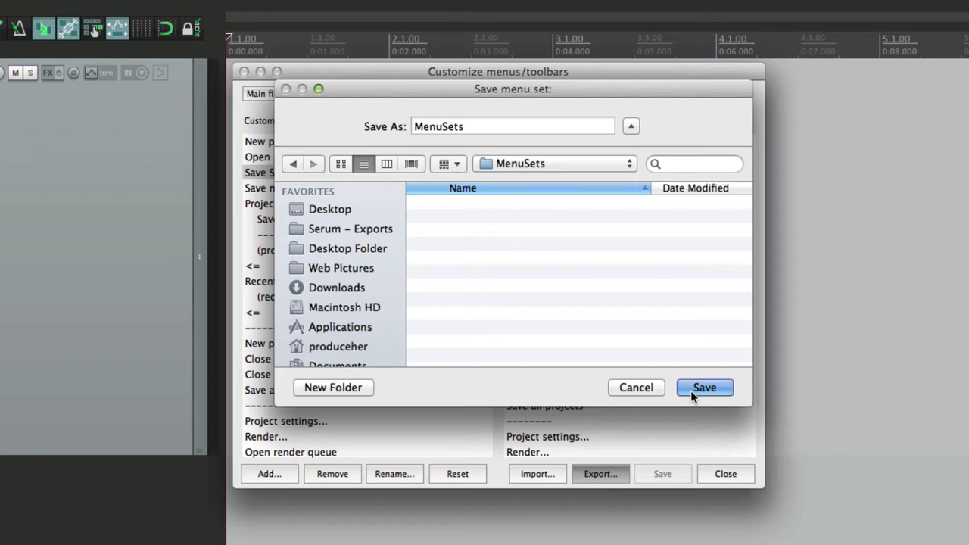
left_click(703, 387)
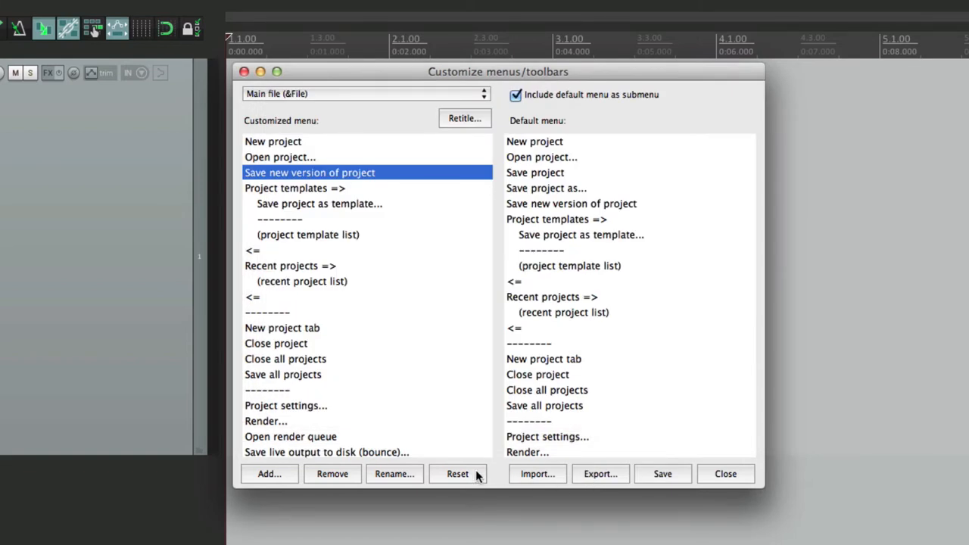
- Reset the customized File menu to its defaults and check the live File menu
left_click(458, 473)
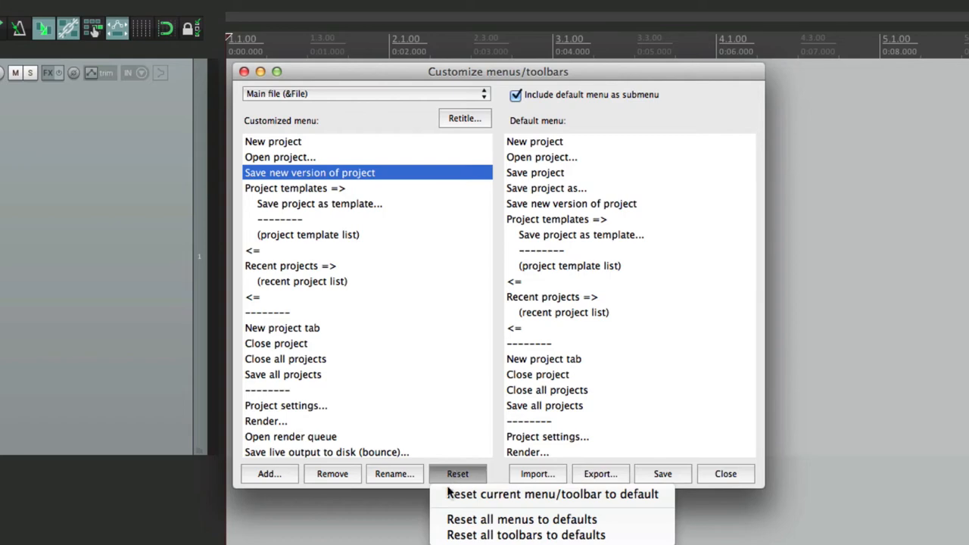
left_click(552, 493)
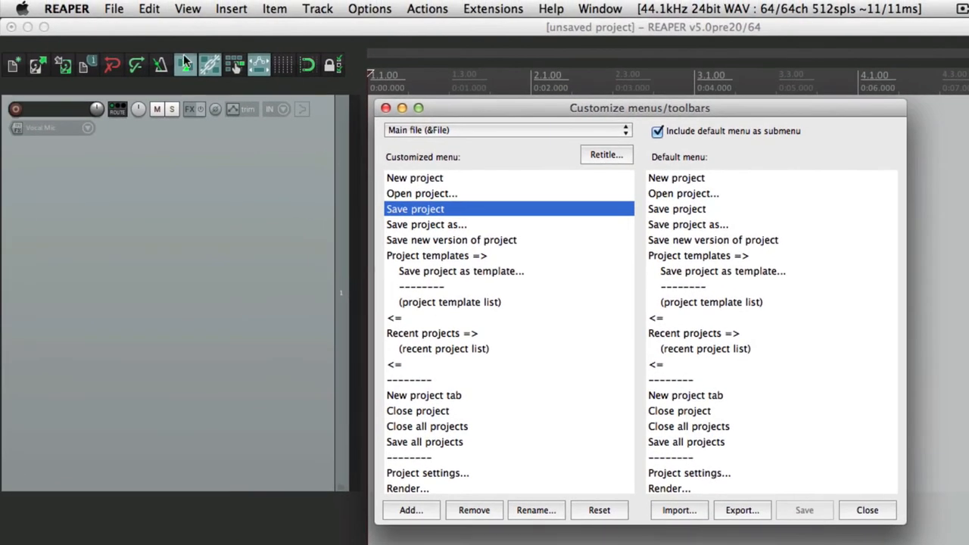
left_click(113, 8)
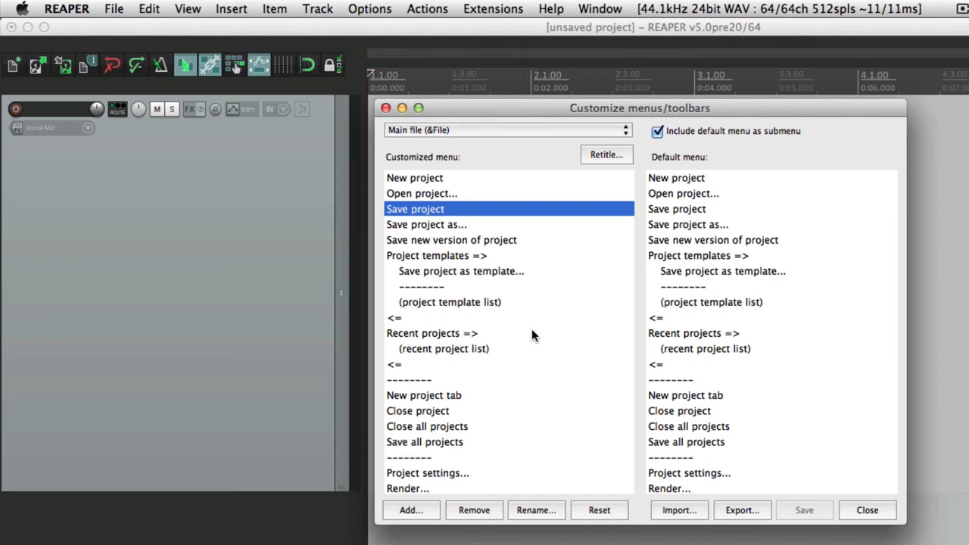
mouse_move(355, 132)
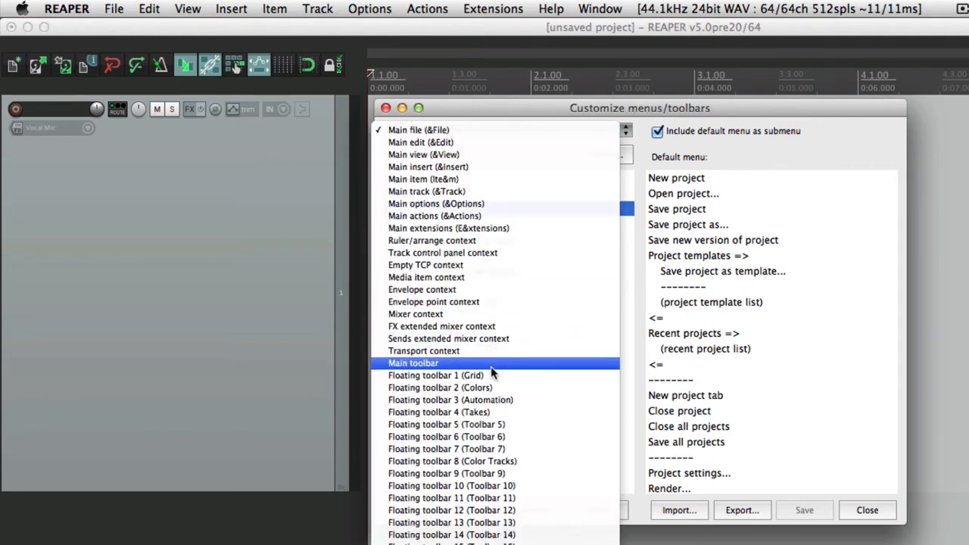
- Remove New, Open project, Save project, Undo and Redo from the main toolbar and save
left_click(413, 362)
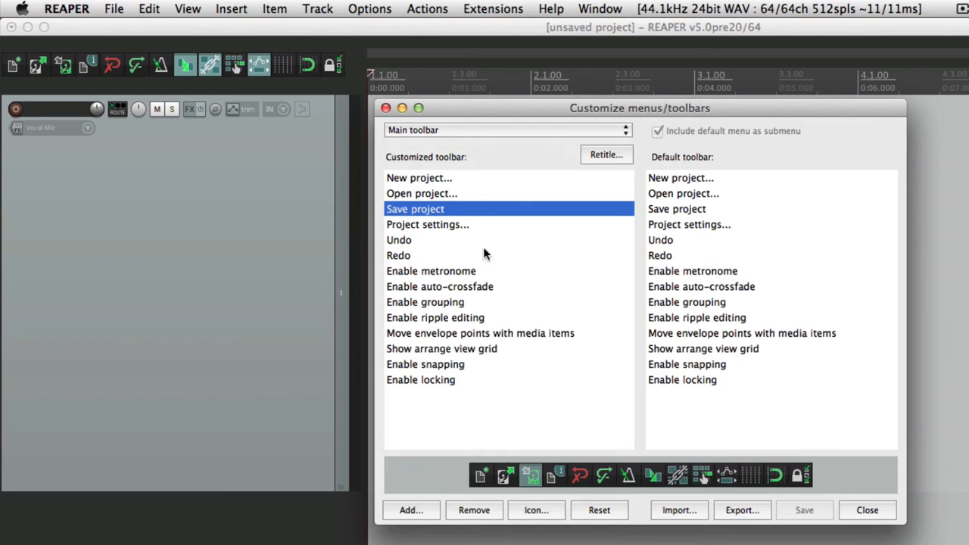
mouse_move(252, 106)
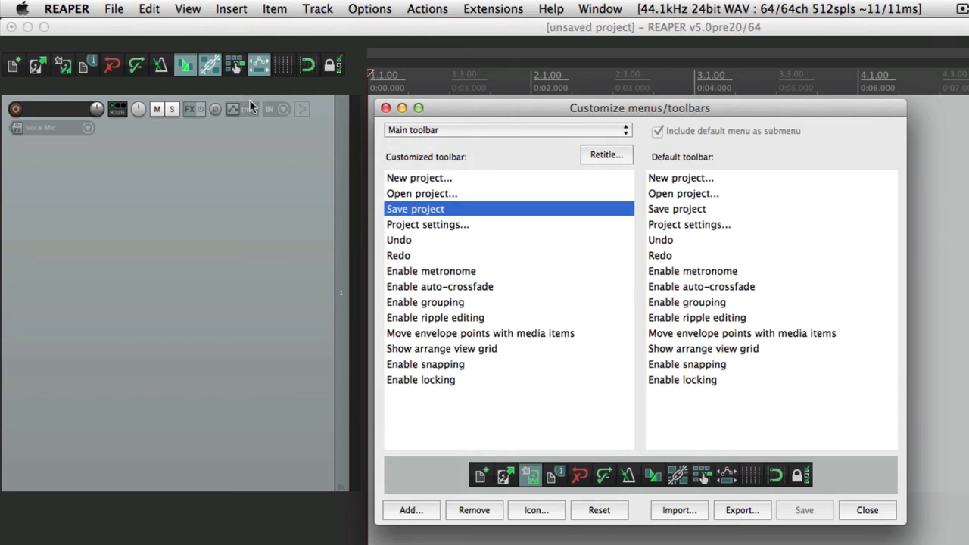
mouse_move(46, 92)
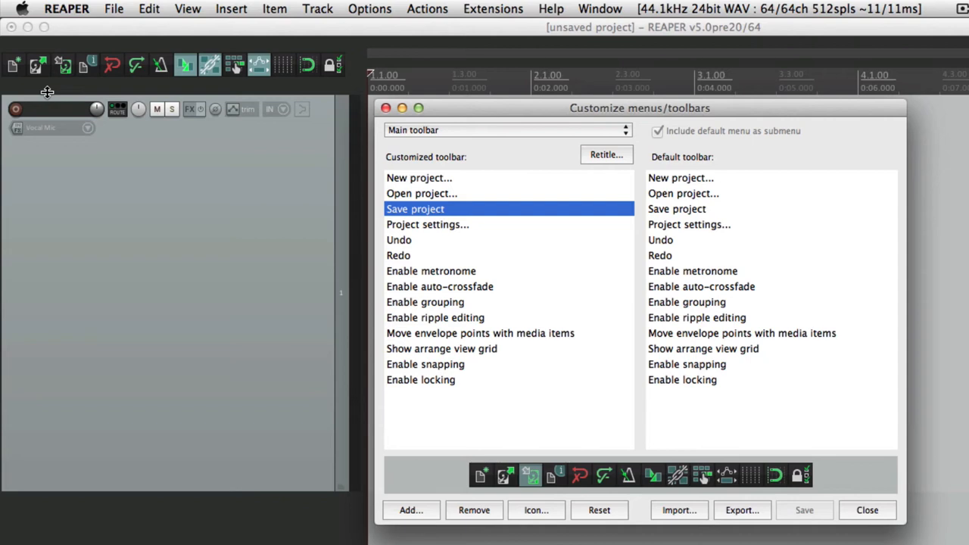
mouse_move(415, 187)
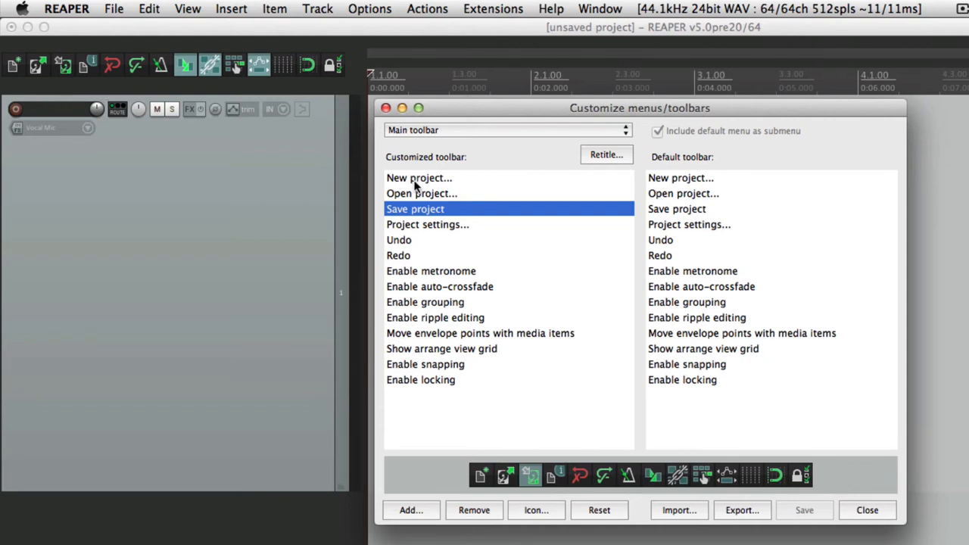
left_click(474, 509)
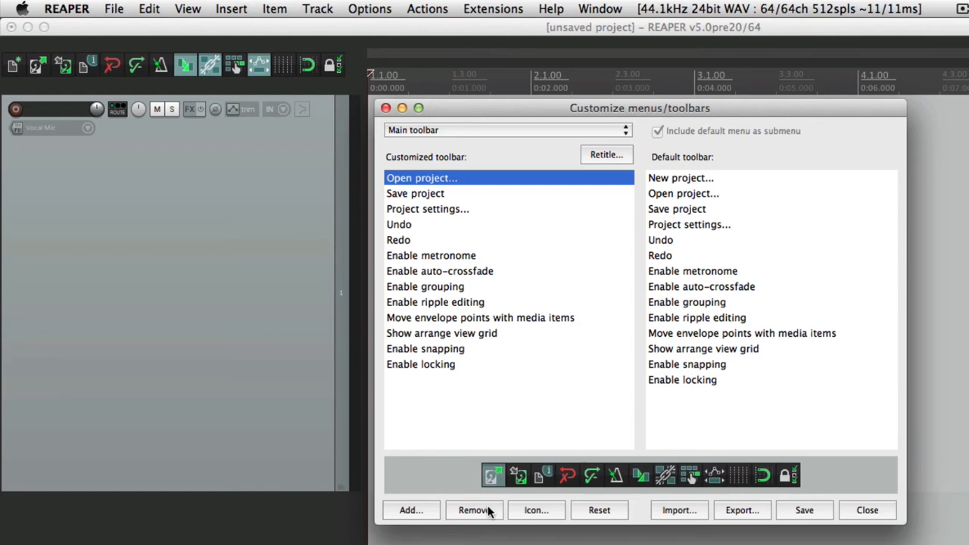
left_click(474, 510)
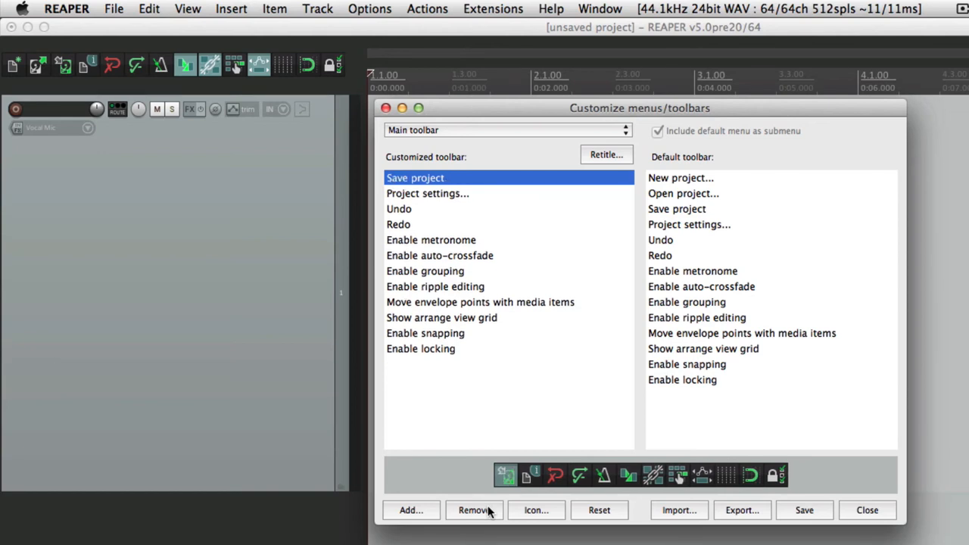
left_click(473, 510)
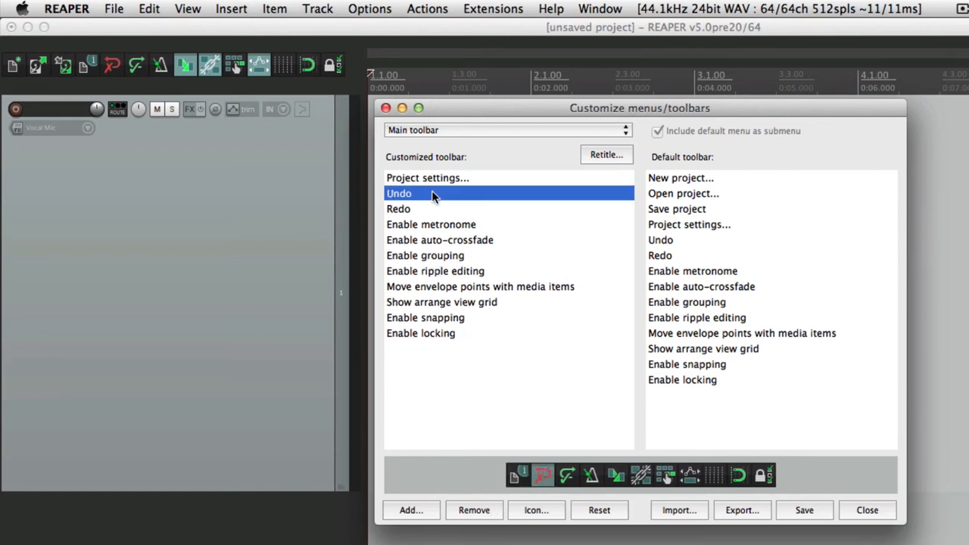
left_click(474, 510)
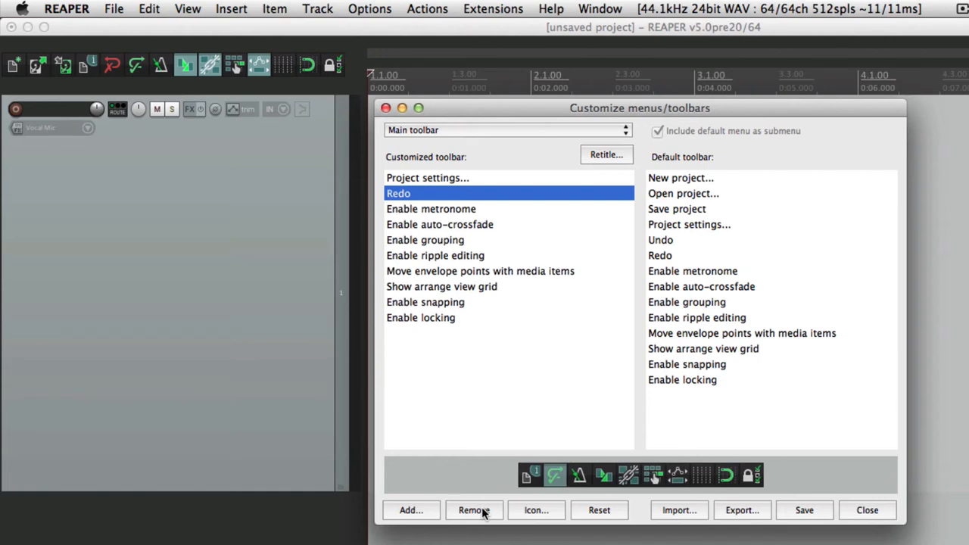
left_click(474, 510)
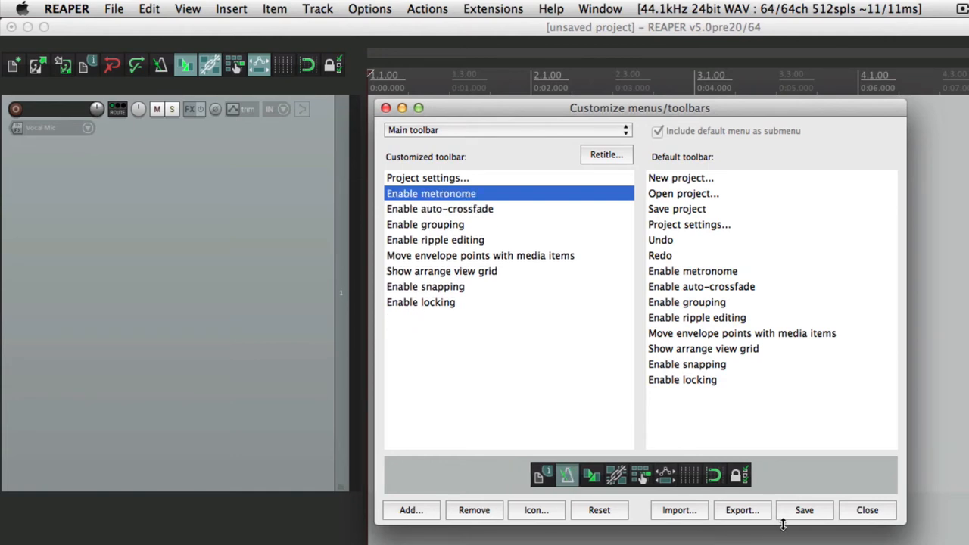
left_click(803, 510)
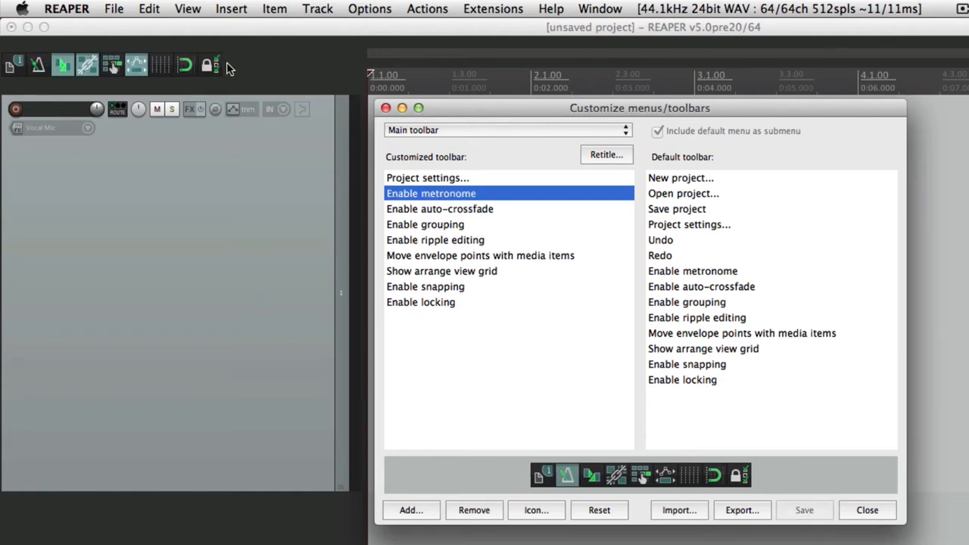
mouse_move(236, 74)
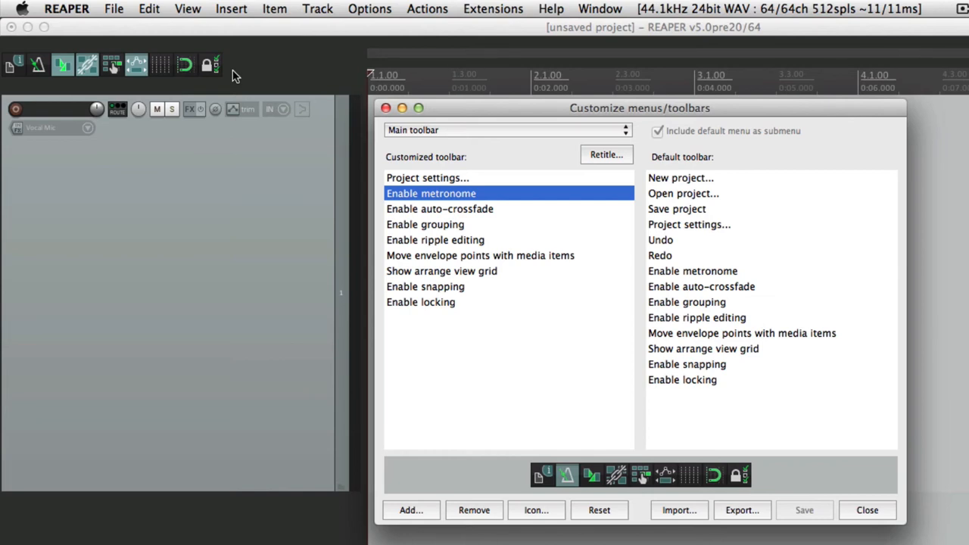
- Add the Custom: Heal action and move it to the end of the main toolbar
left_click(411, 509)
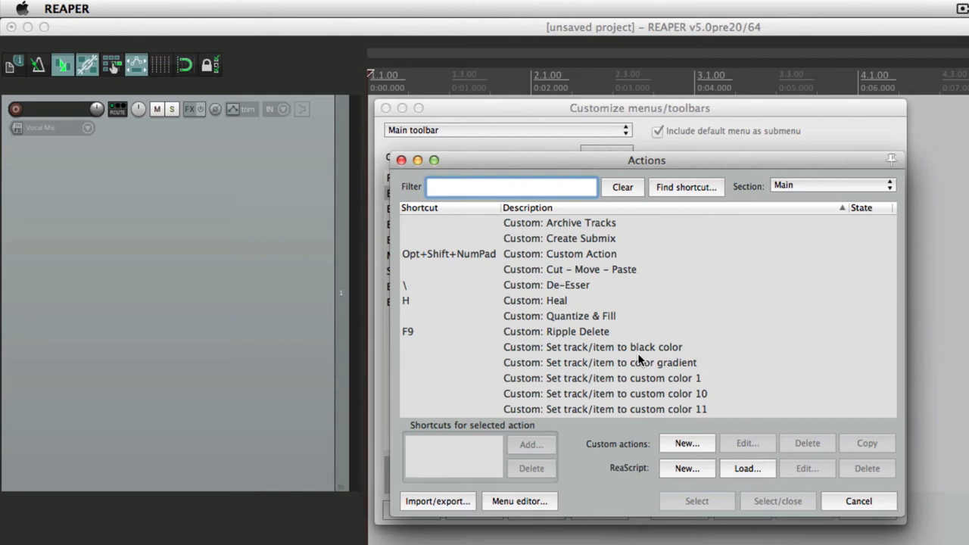
mouse_move(594, 308)
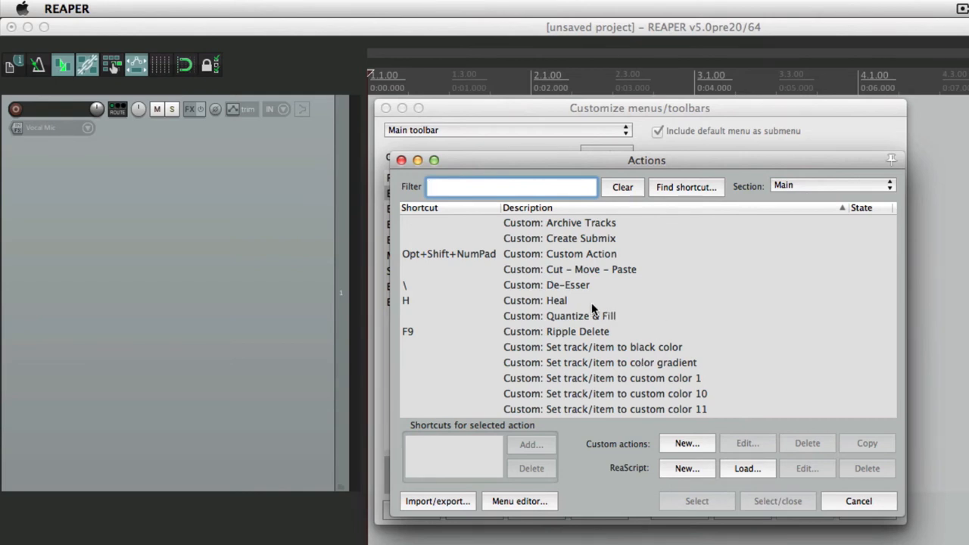
left_click(535, 301)
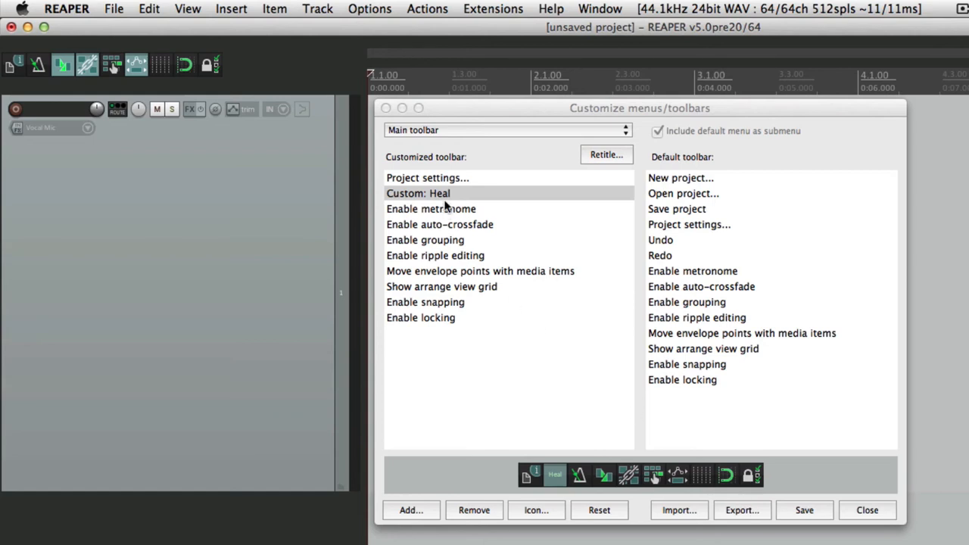
left_click_drag(418, 193, 417, 317)
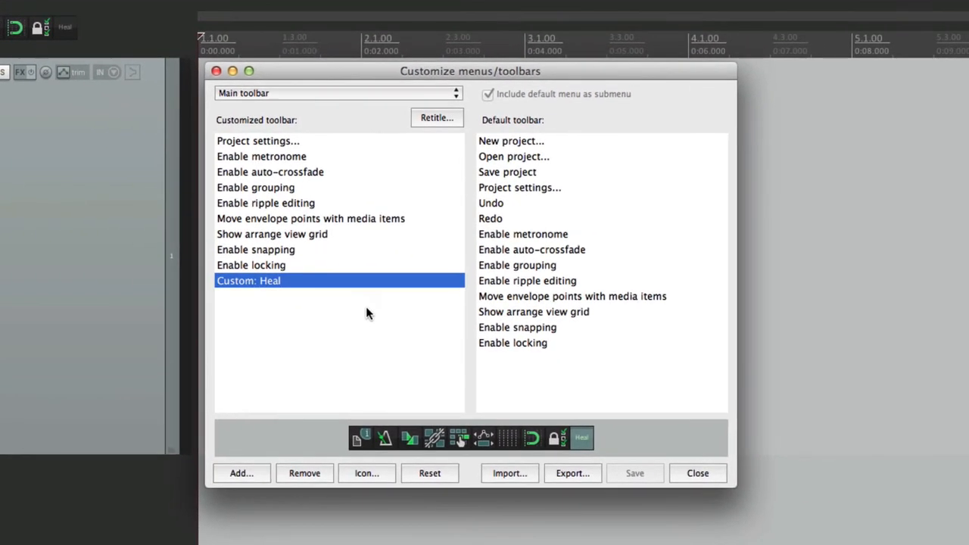
- Export all menus/toolbars to MenuSets, then reset the main toolbar to default
left_click(572, 472)
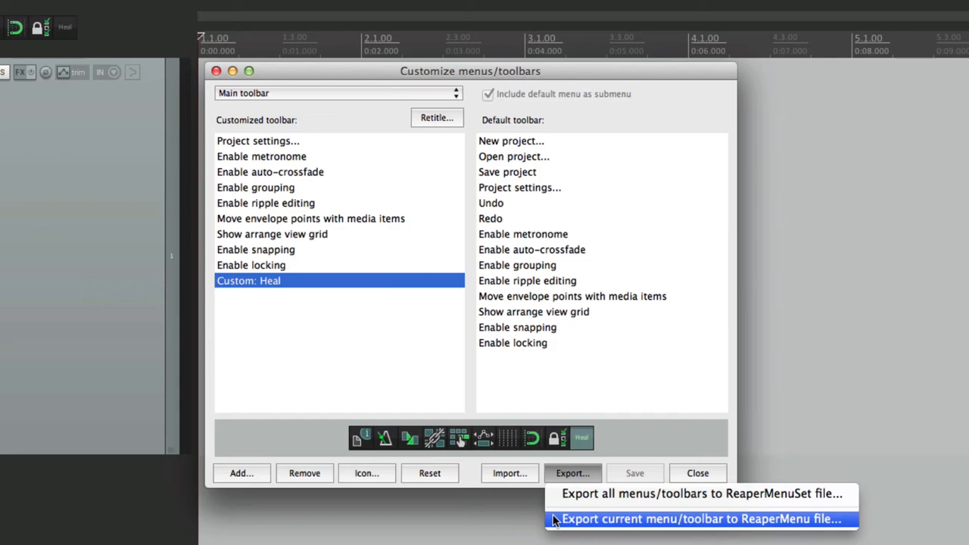
mouse_move(556, 493)
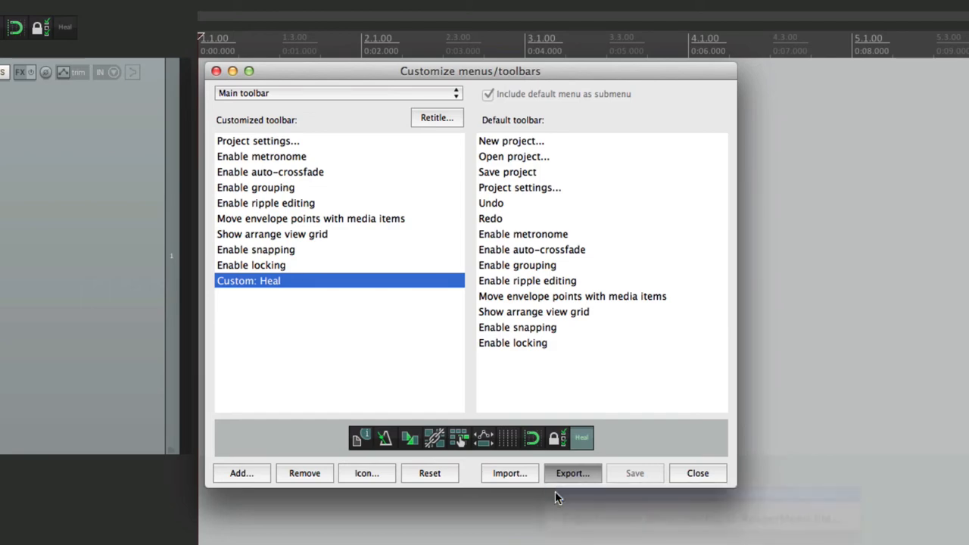
left_click(572, 473)
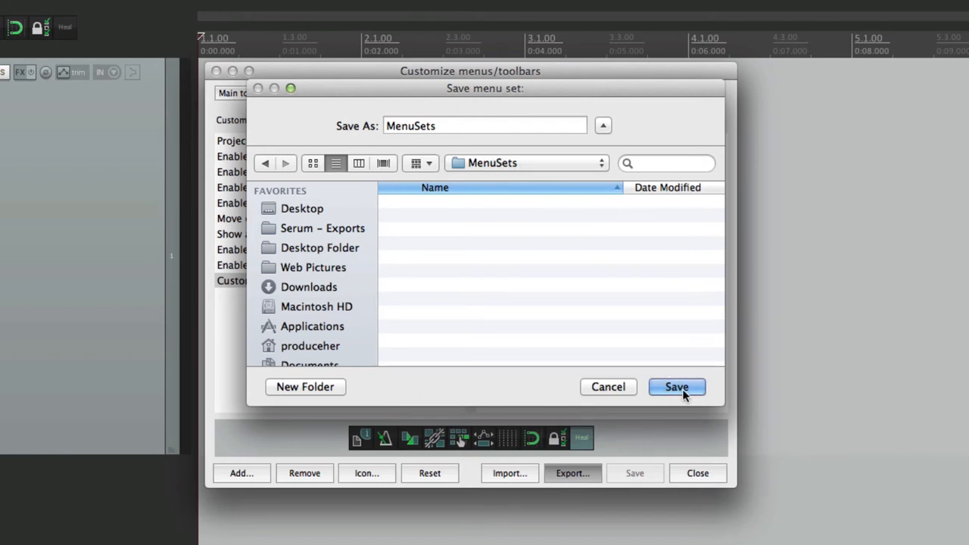
left_click(676, 386)
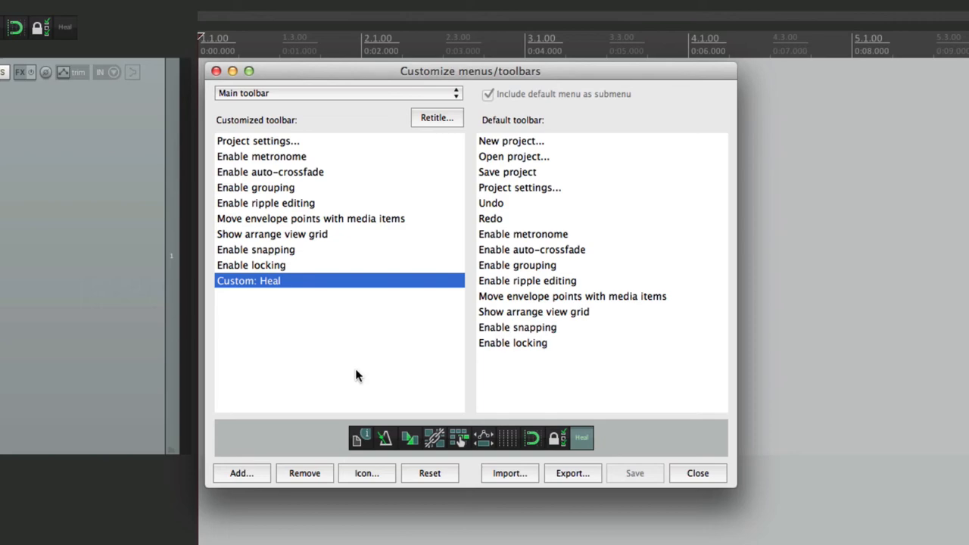
left_click(429, 473)
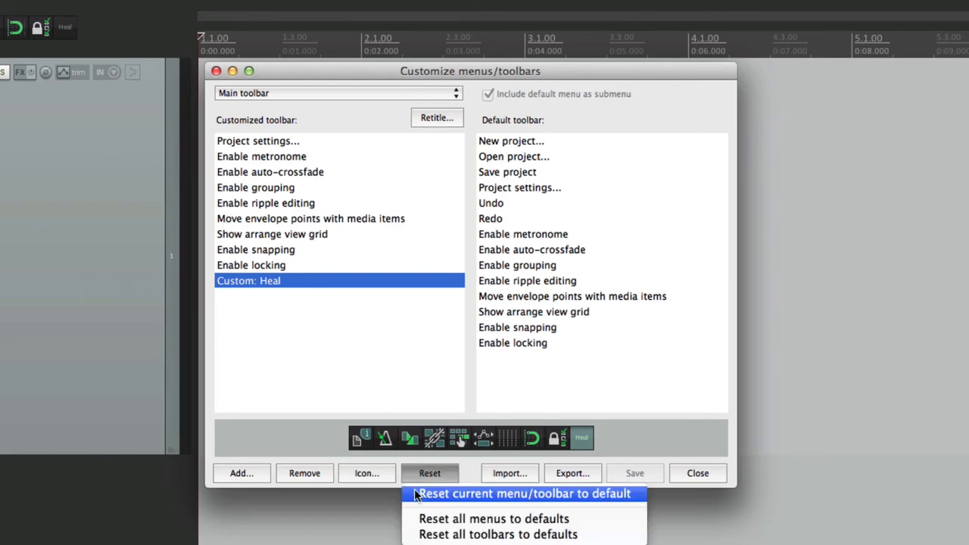
left_click(523, 493)
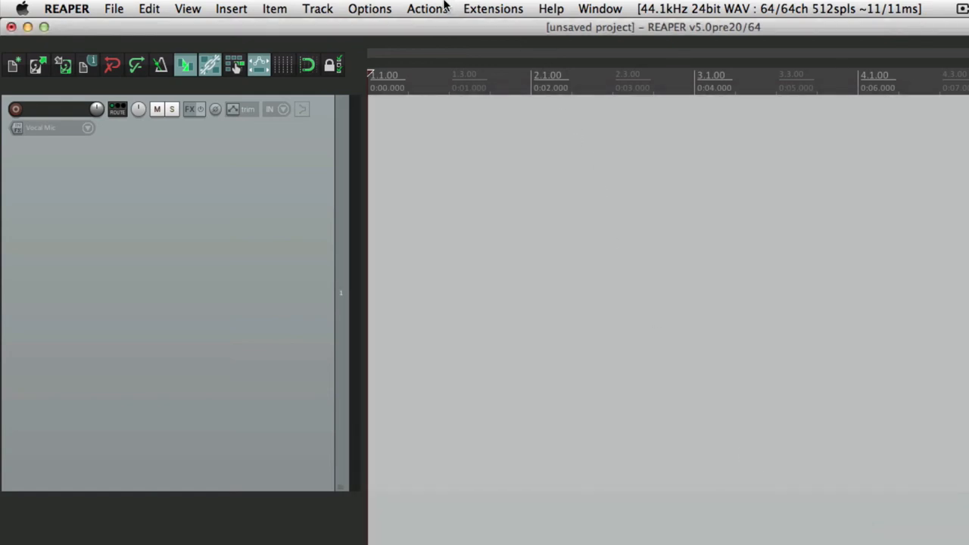
- Open the Actions list and export all shortcuts to a key map named 'Keymap'
left_click(427, 8)
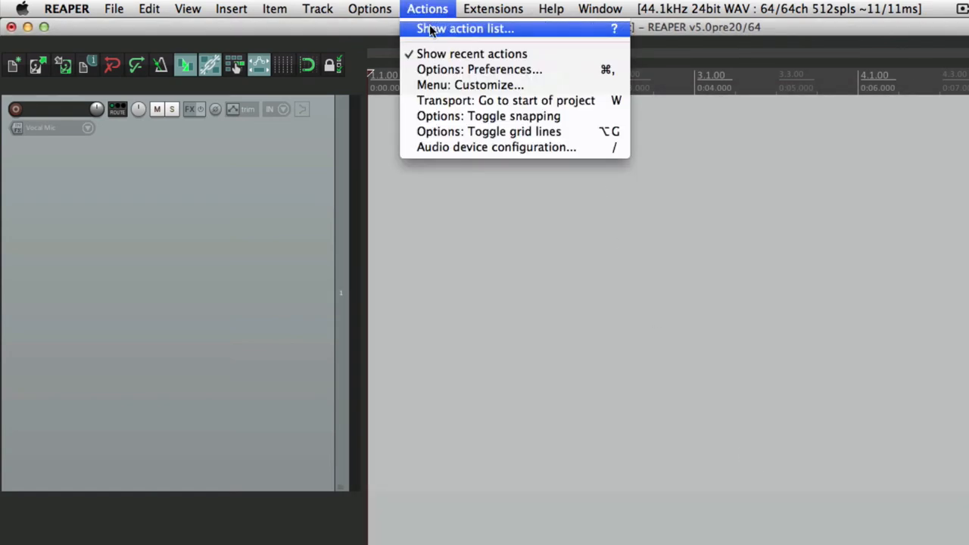
left_click(465, 28)
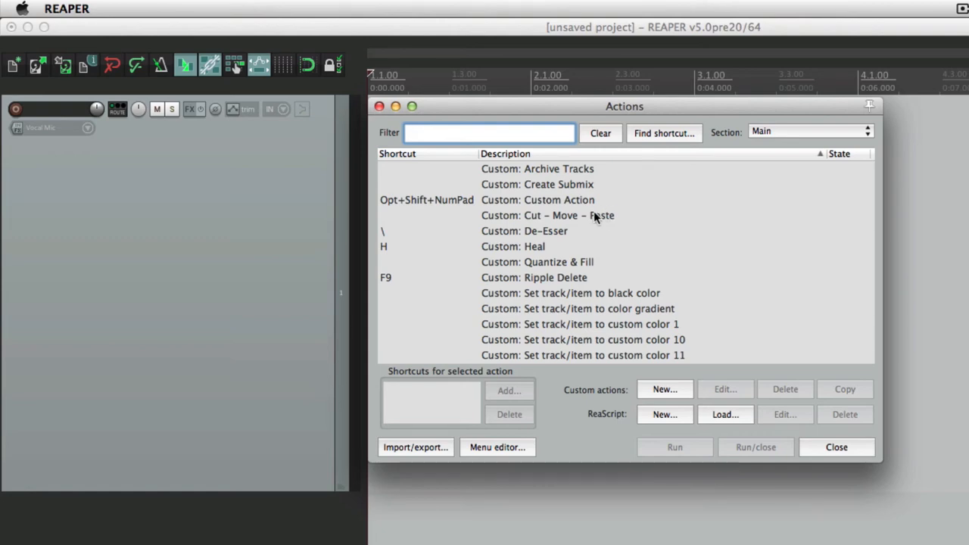
scroll("up", 3)
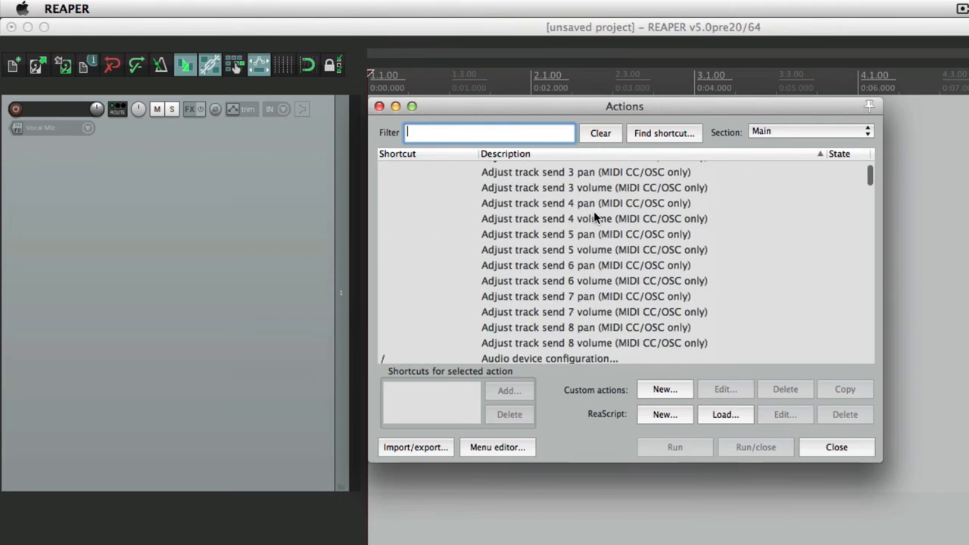
scroll("down", 3)
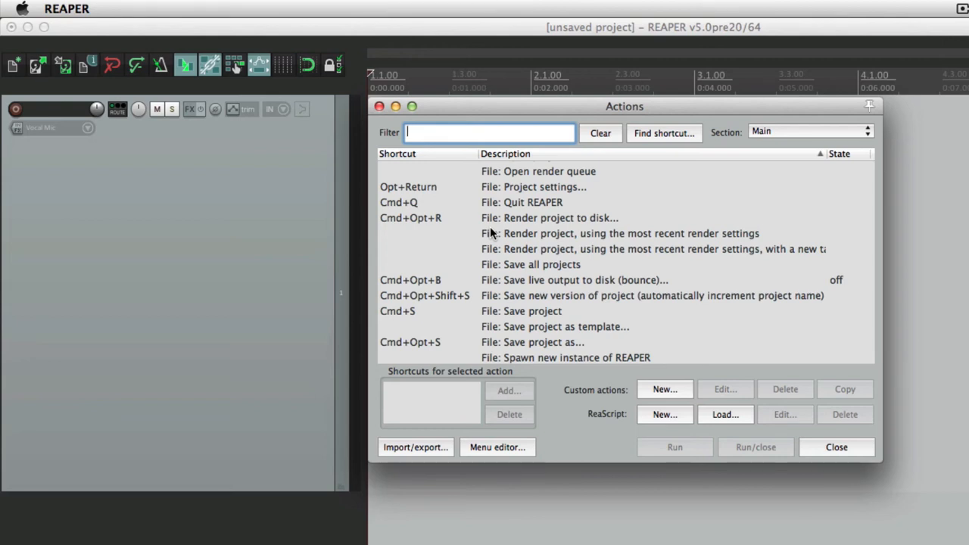
mouse_move(434, 452)
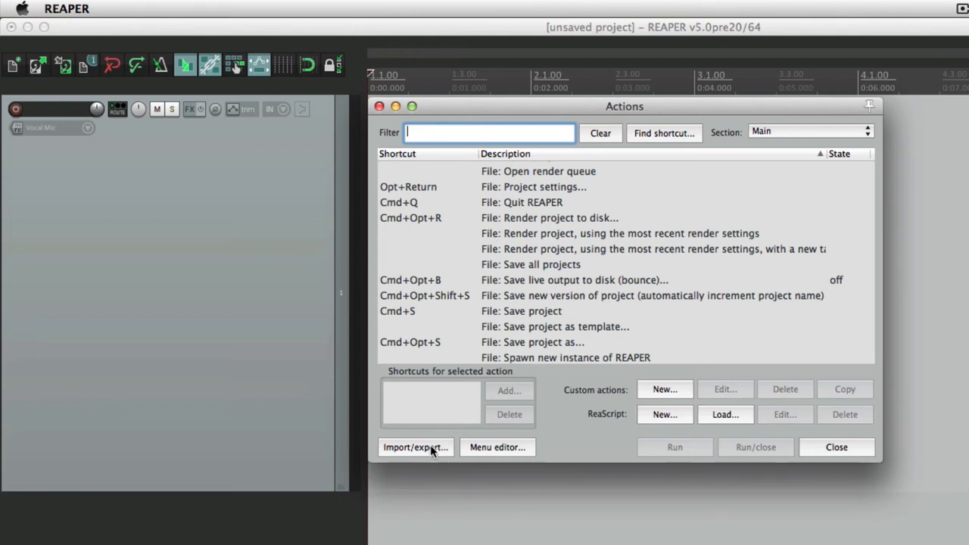
left_click(414, 447)
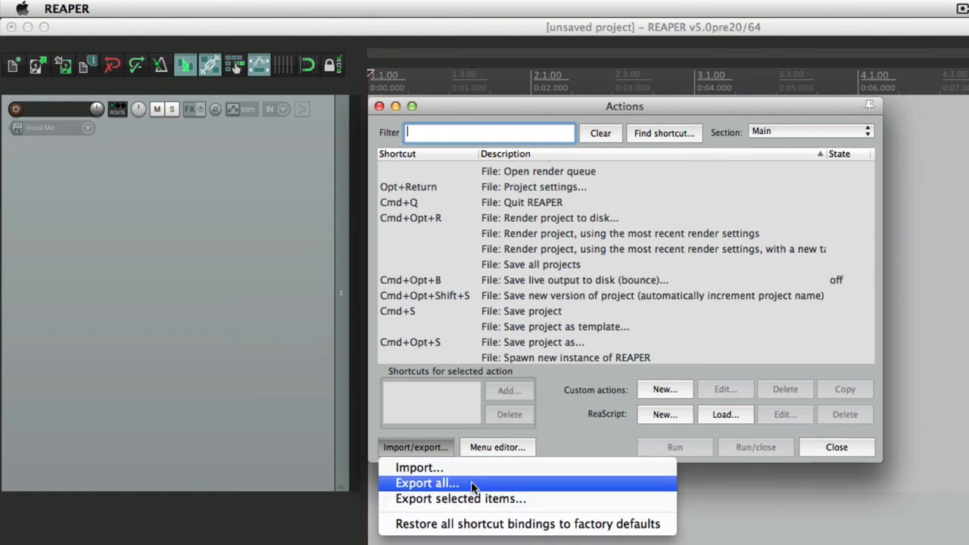
left_click(427, 483)
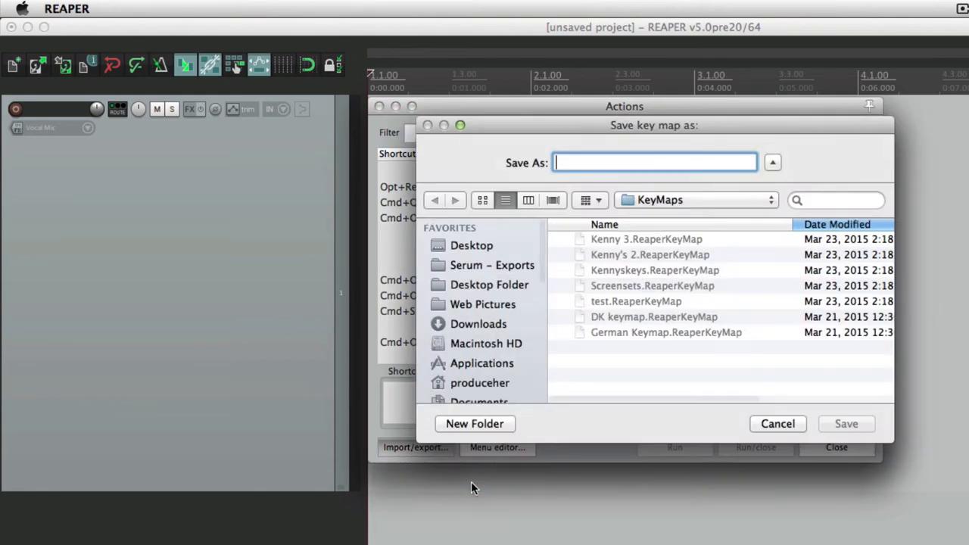
mouse_move(622, 174)
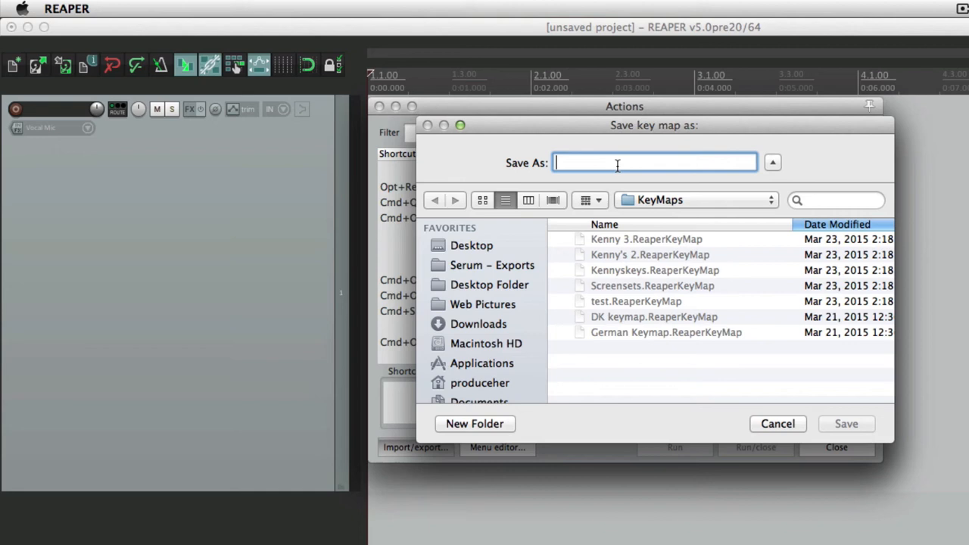
type("Keymap")
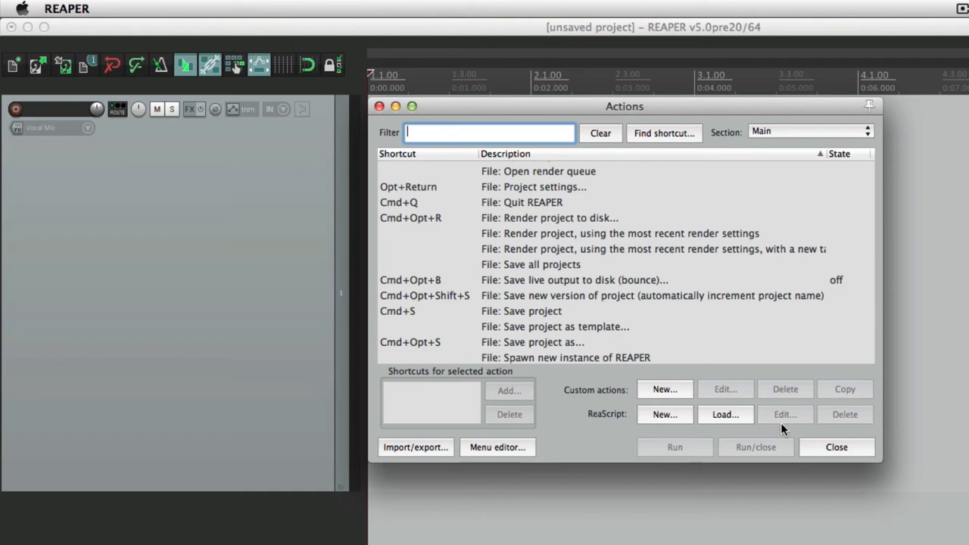
mouse_move(422, 447)
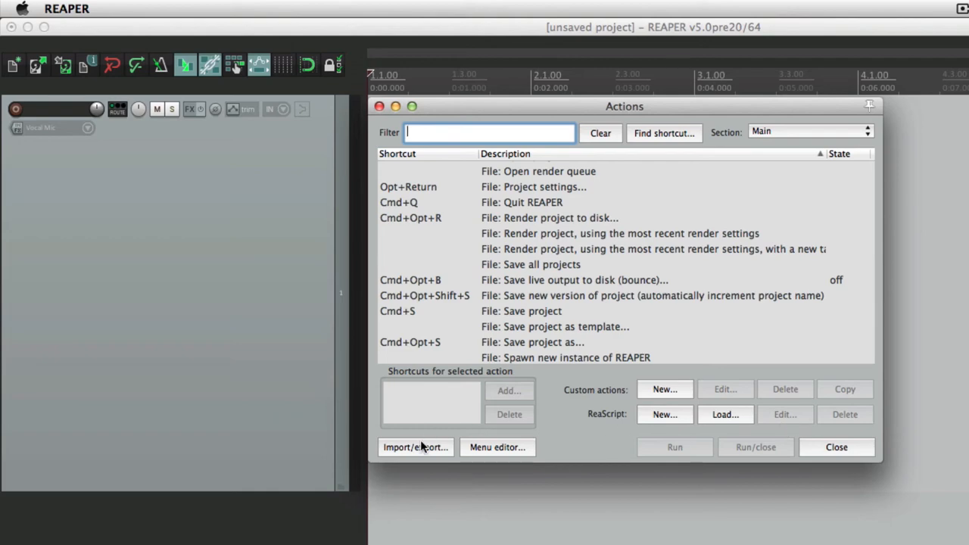
- Import the key map 'Kenny's 2.ReaperKeyMap' from the KeyMaps folder
left_click(415, 446)
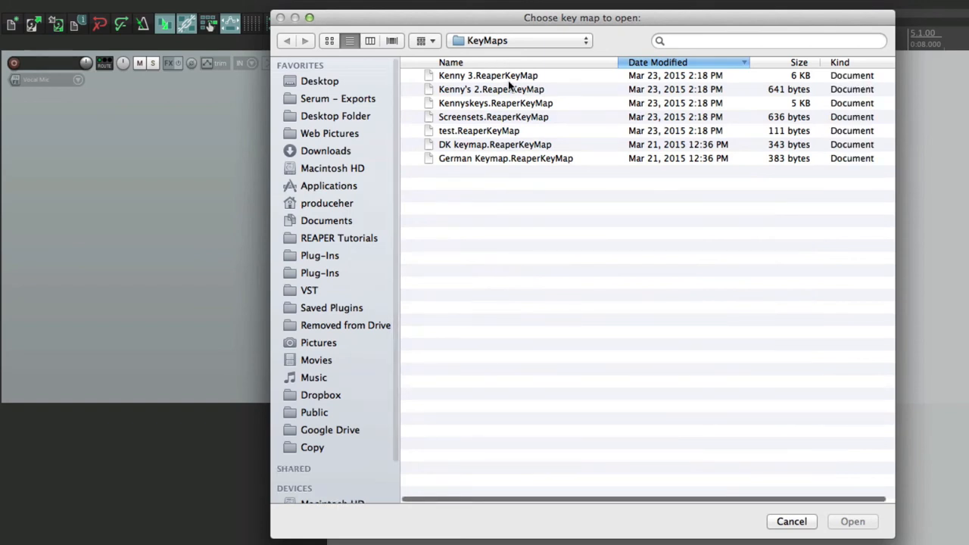
left_click(491, 89)
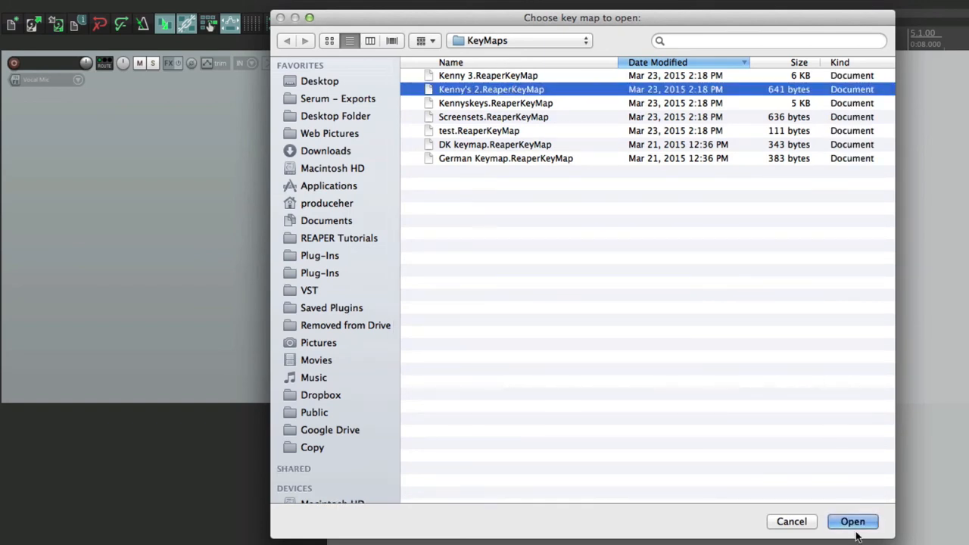
left_click(852, 521)
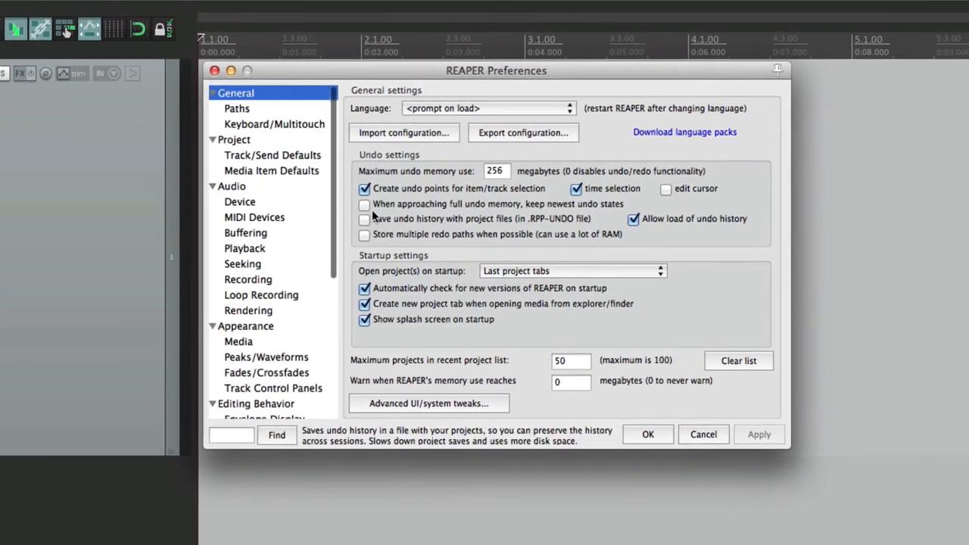
left_click(231, 186)
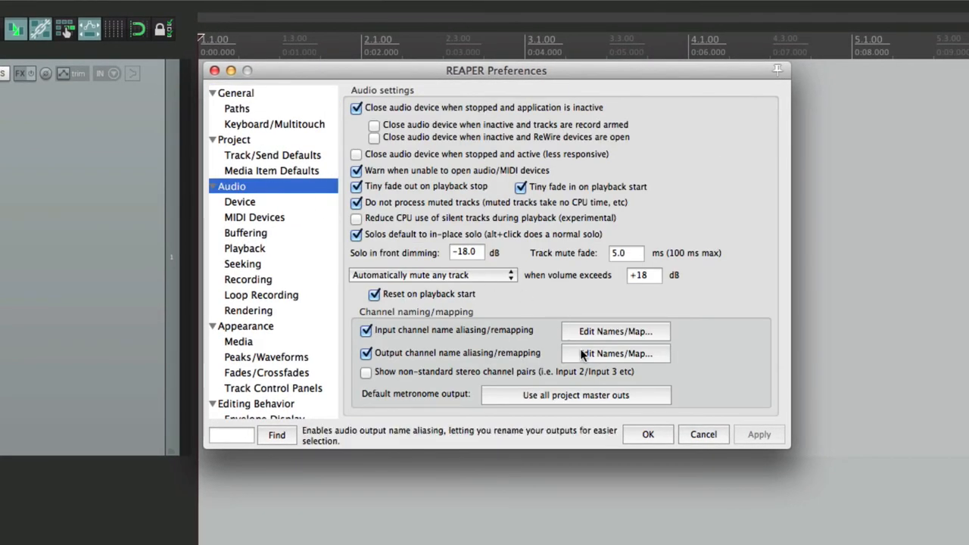
mouse_move(614, 331)
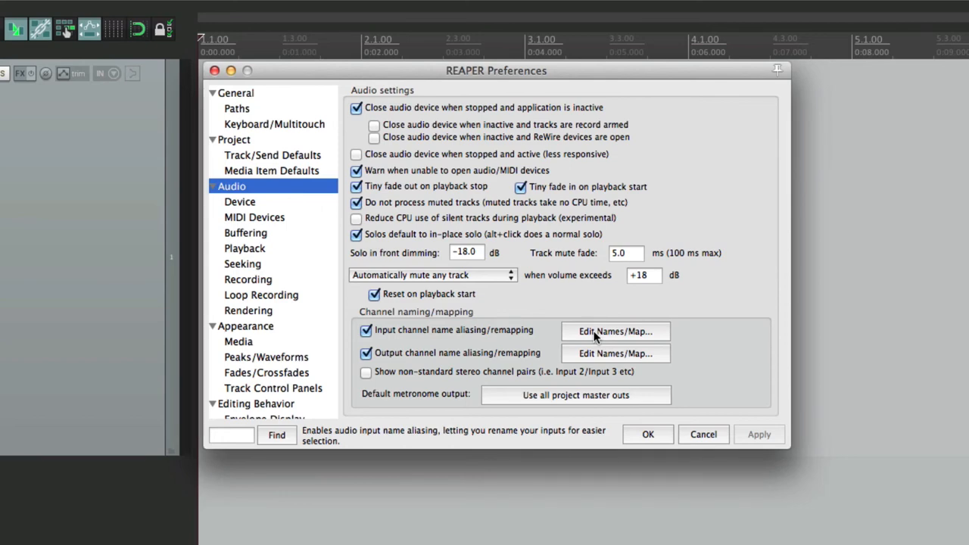
left_click(614, 331)
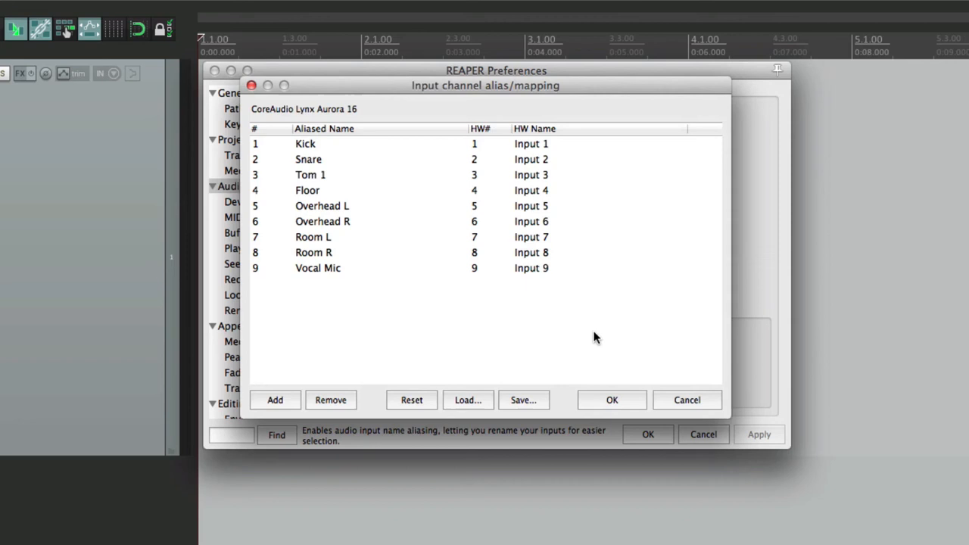
mouse_move(454, 221)
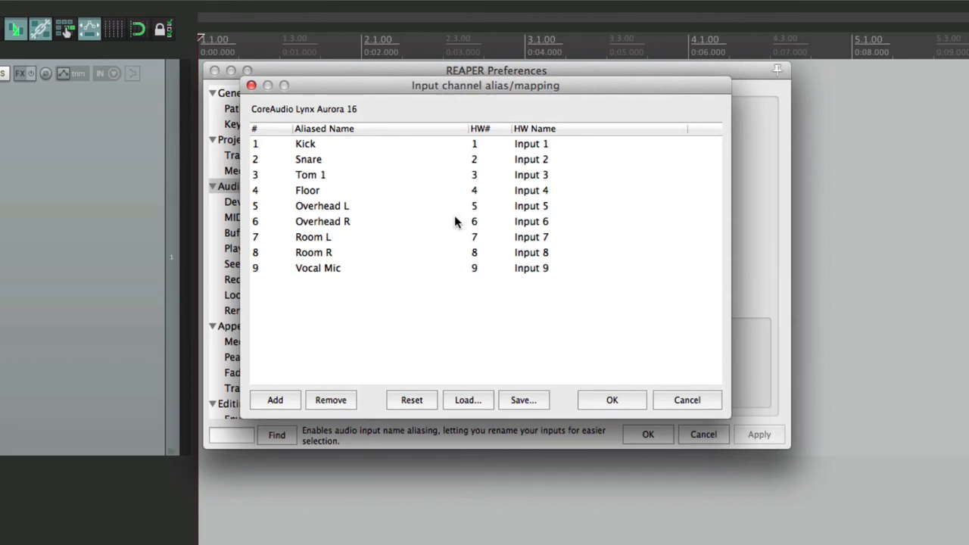
mouse_move(484, 255)
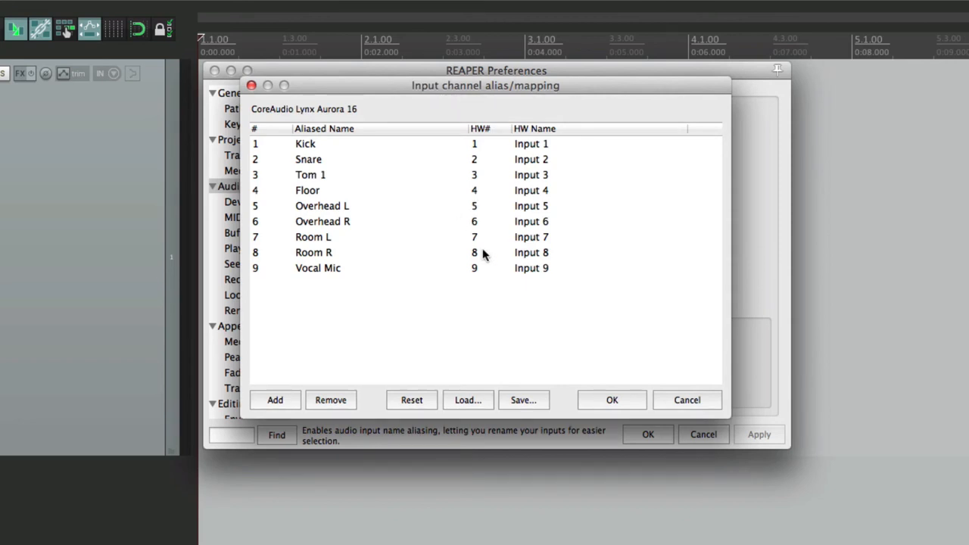
left_click(523, 400)
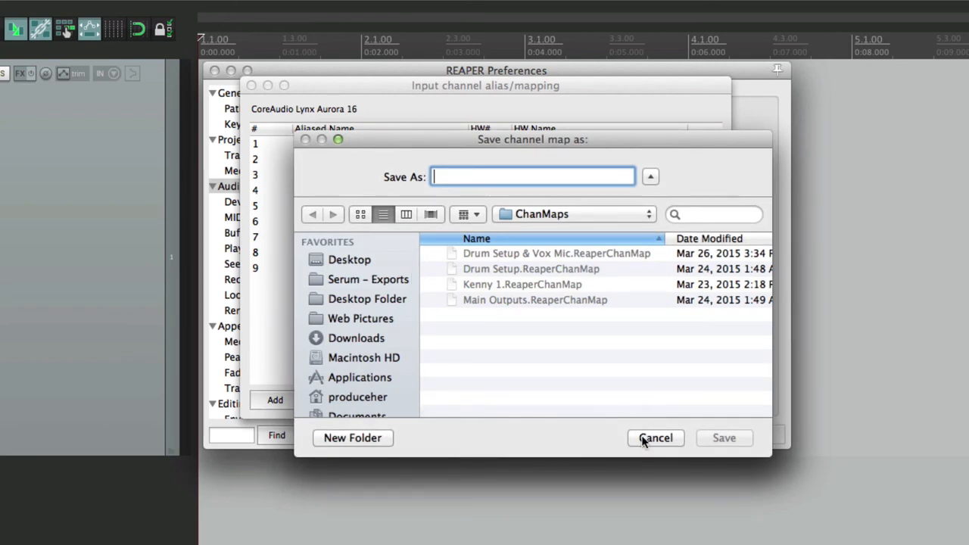
left_click(654, 437)
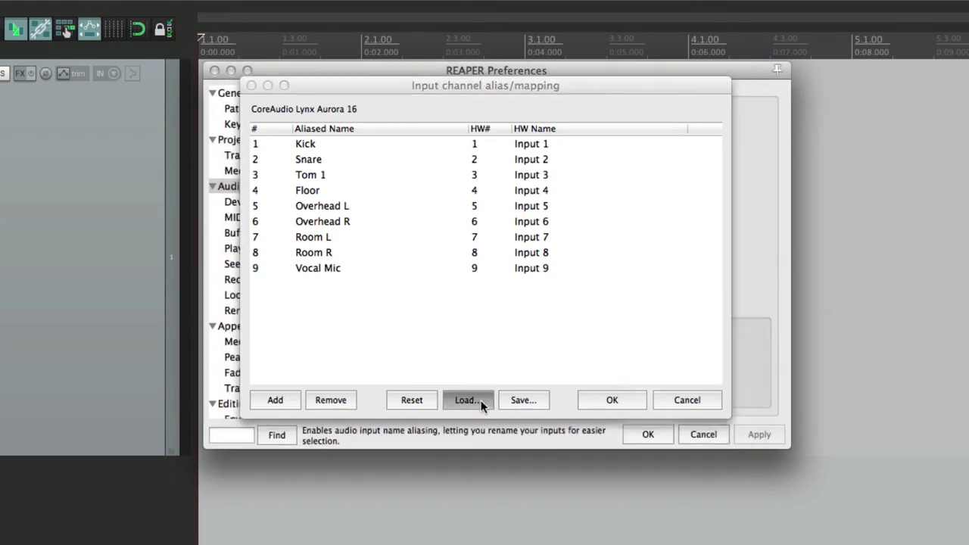
left_click(465, 400)
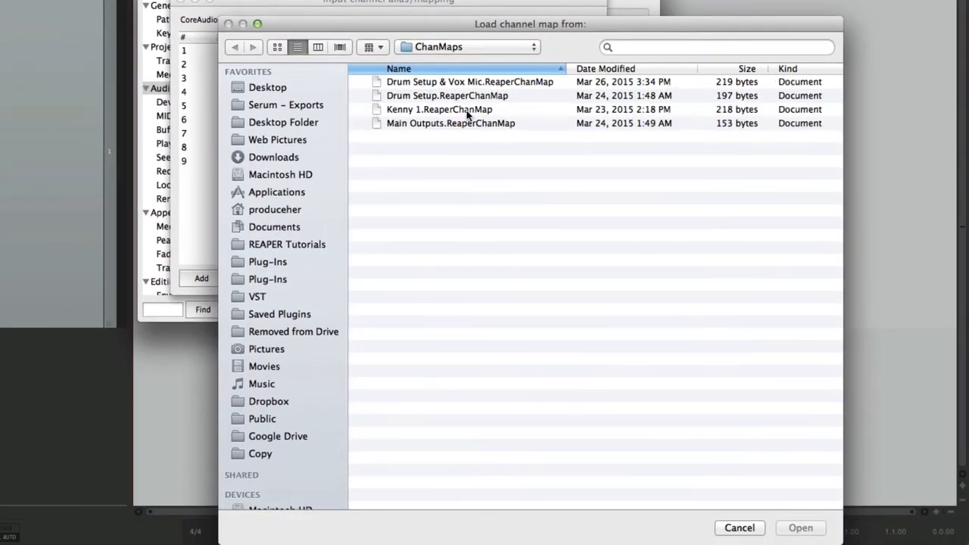
left_click(469, 82)
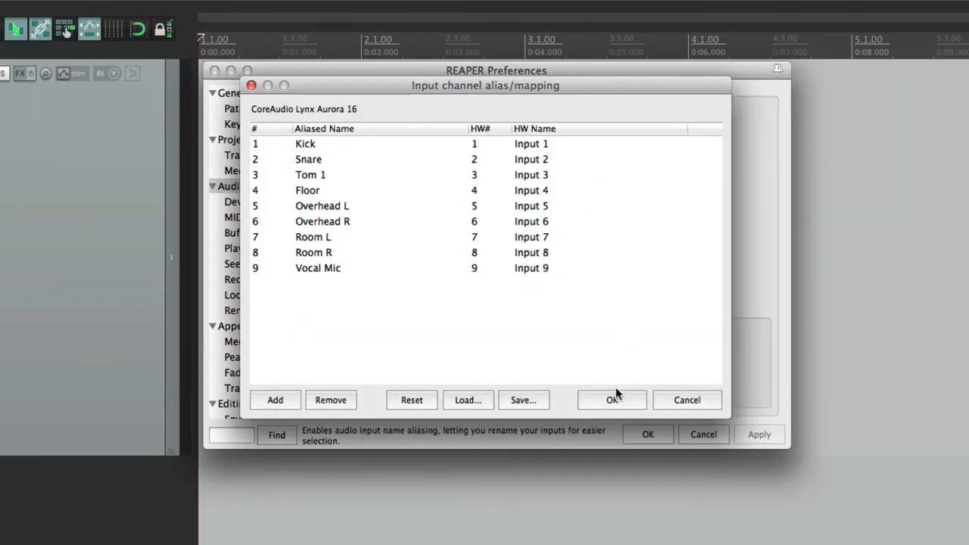
left_click(611, 400)
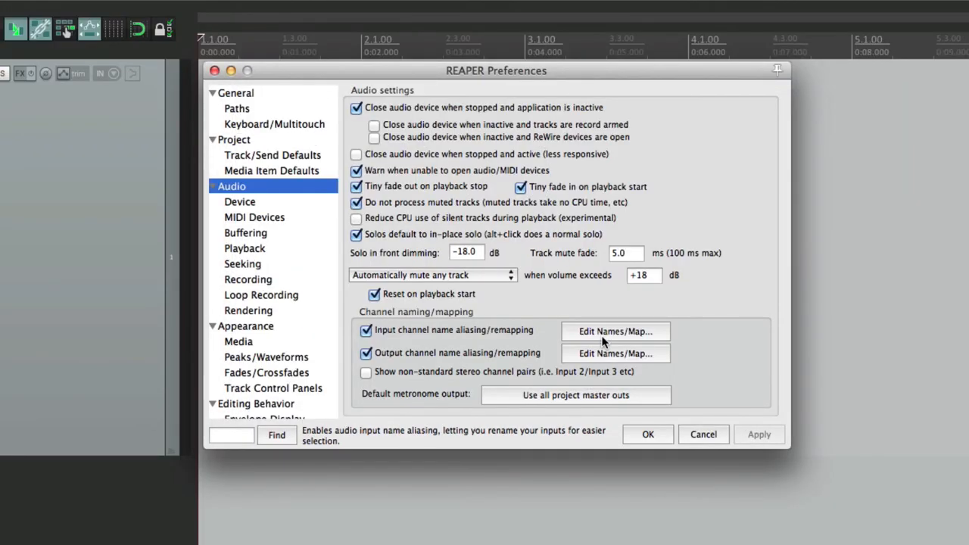
mouse_move(603, 355)
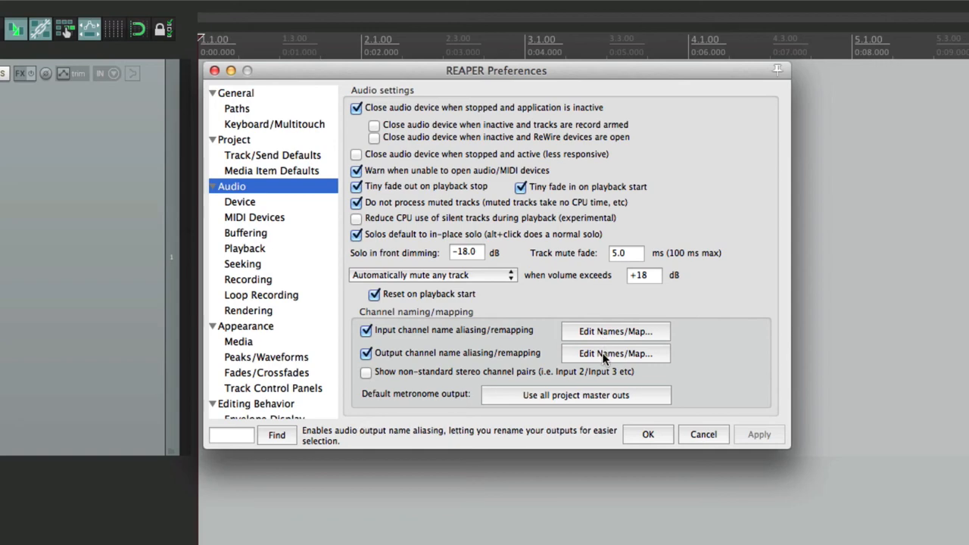
left_click(614, 353)
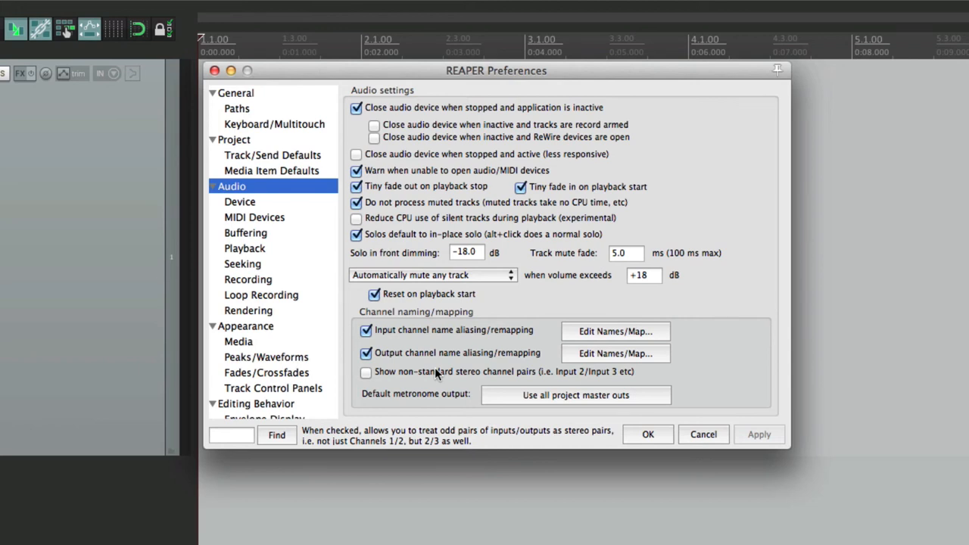
- Open the Export configuration dialog from the General preferences page
left_click(237, 93)
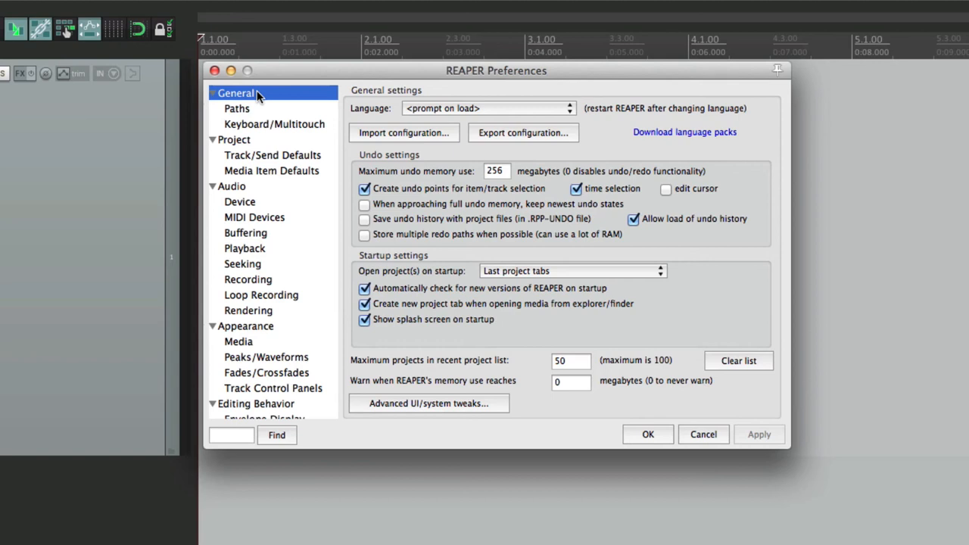
mouse_move(393, 138)
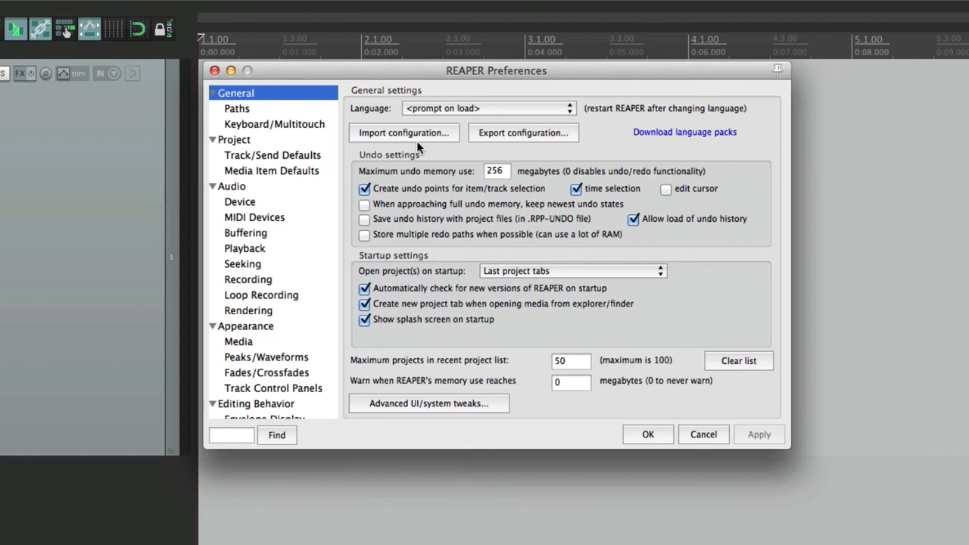
mouse_move(521, 144)
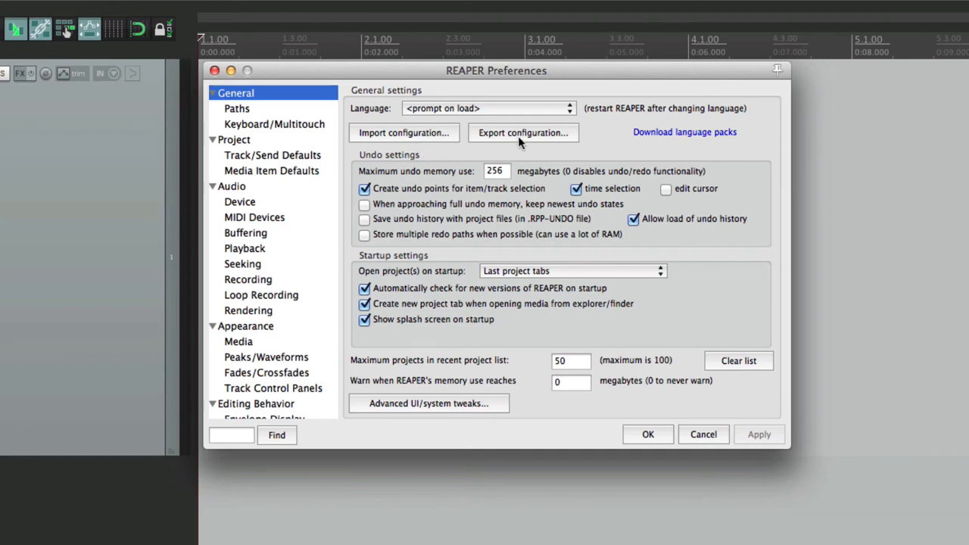
left_click(522, 133)
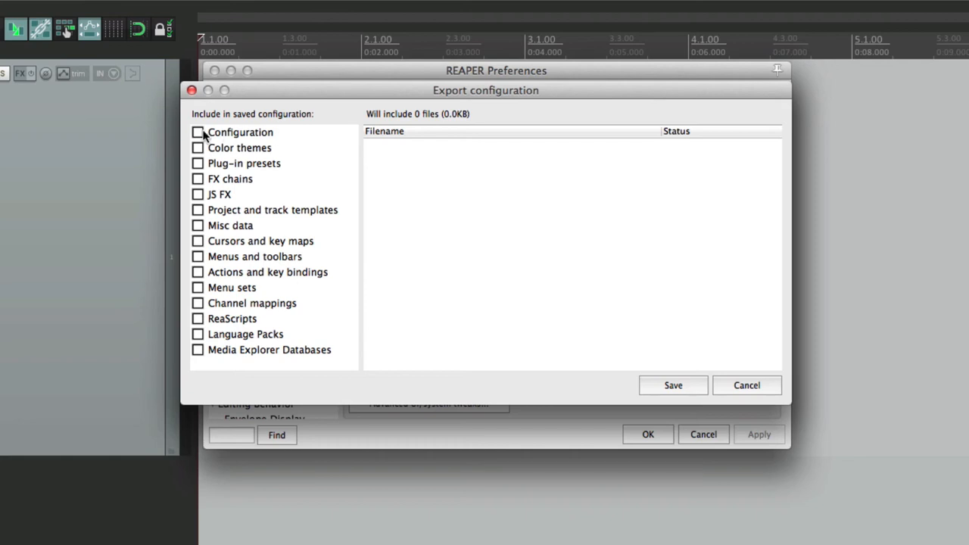
- Preview core configuration, color themes, plug-in presets, FX chains, JS FX, templates, misc data and cursors
left_click(197, 132)
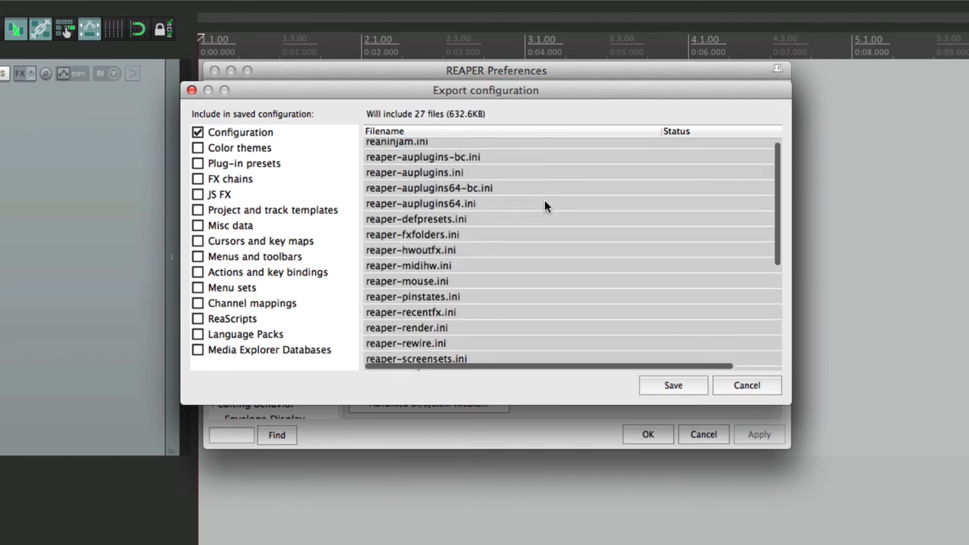
scroll("up", 3)
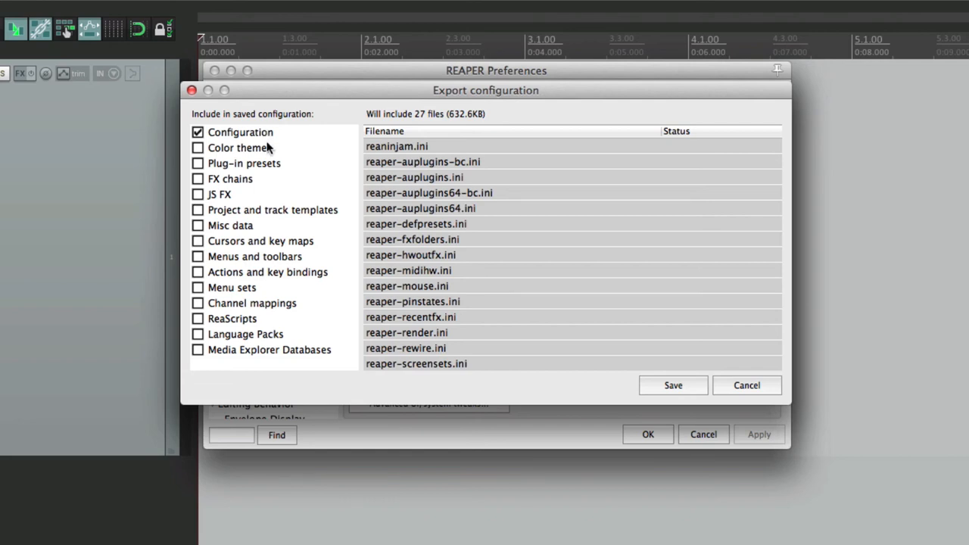
left_click(198, 148)
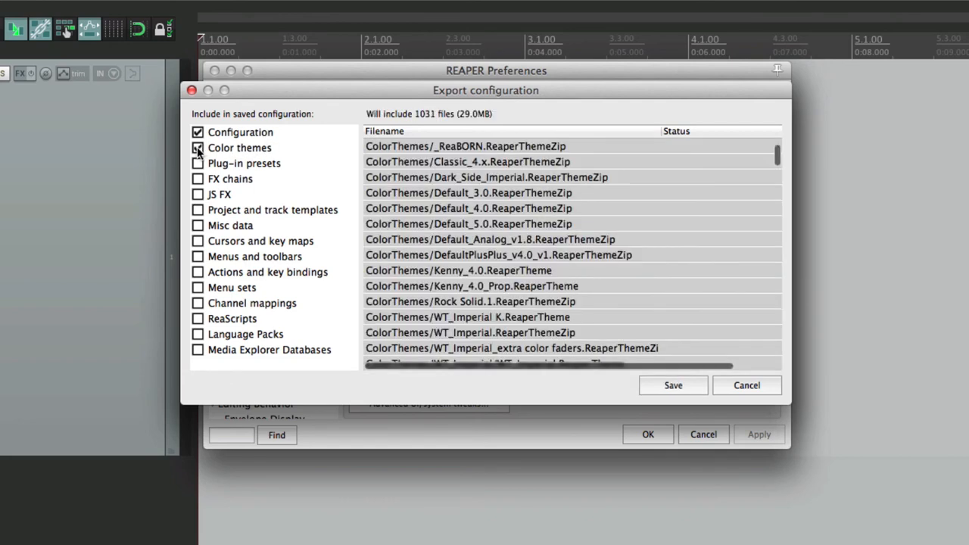
left_click(197, 148)
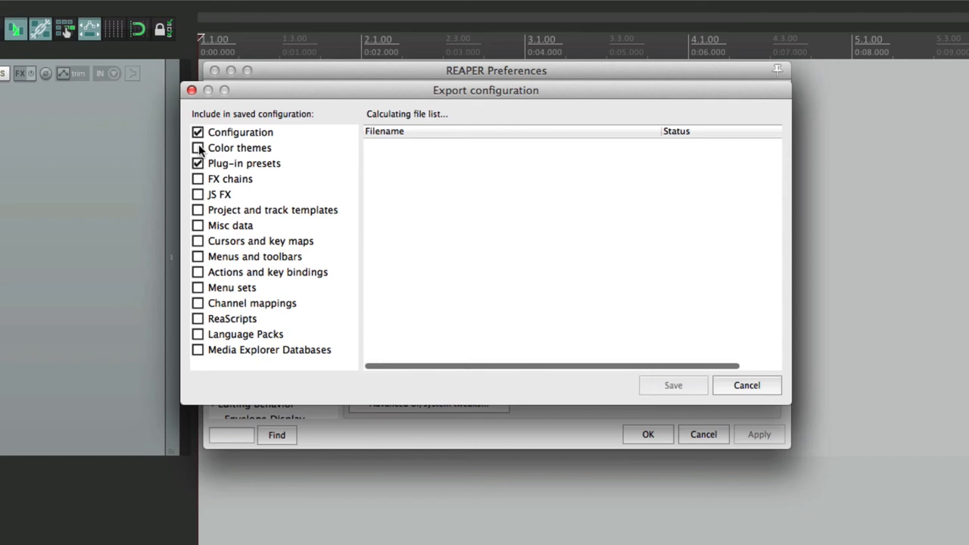
left_click(197, 132)
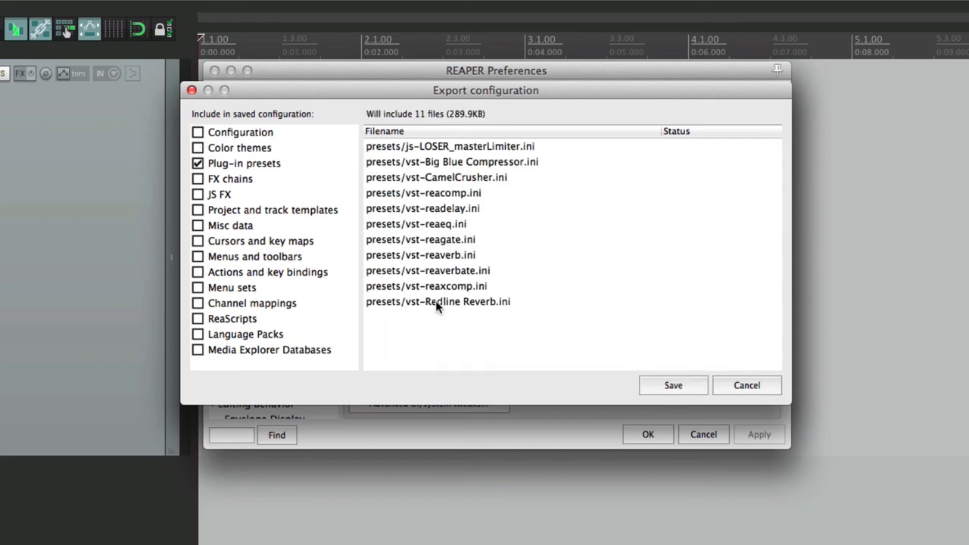
left_click(198, 163)
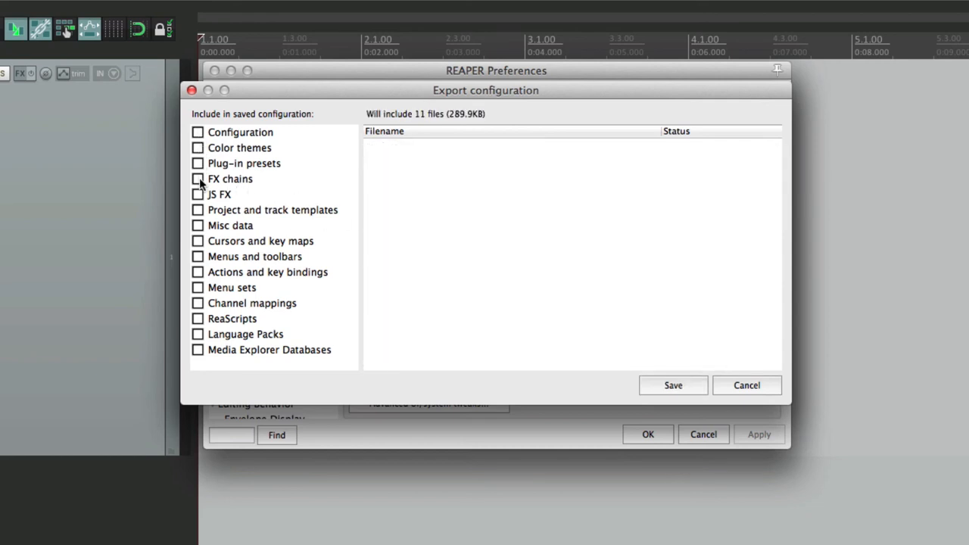
left_click(198, 179)
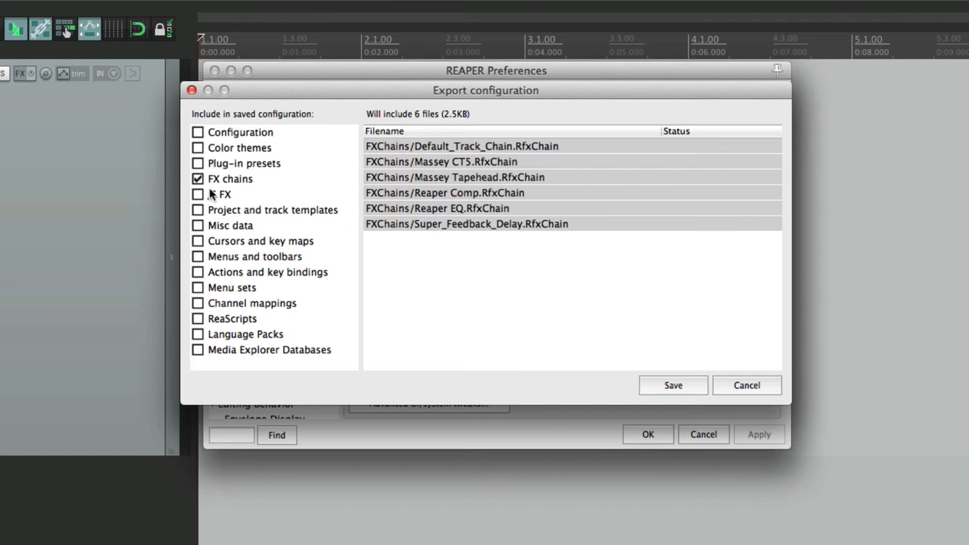
left_click(198, 194)
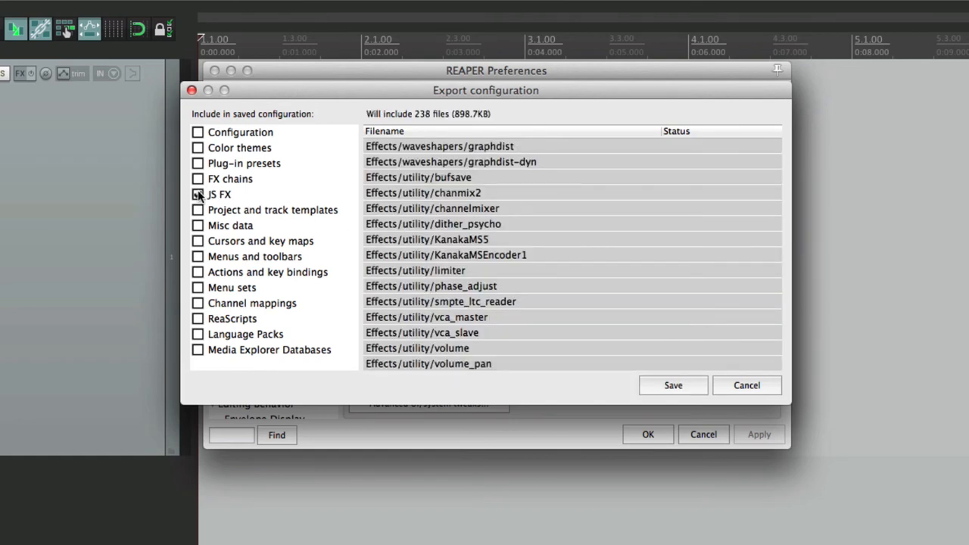
left_click(198, 210)
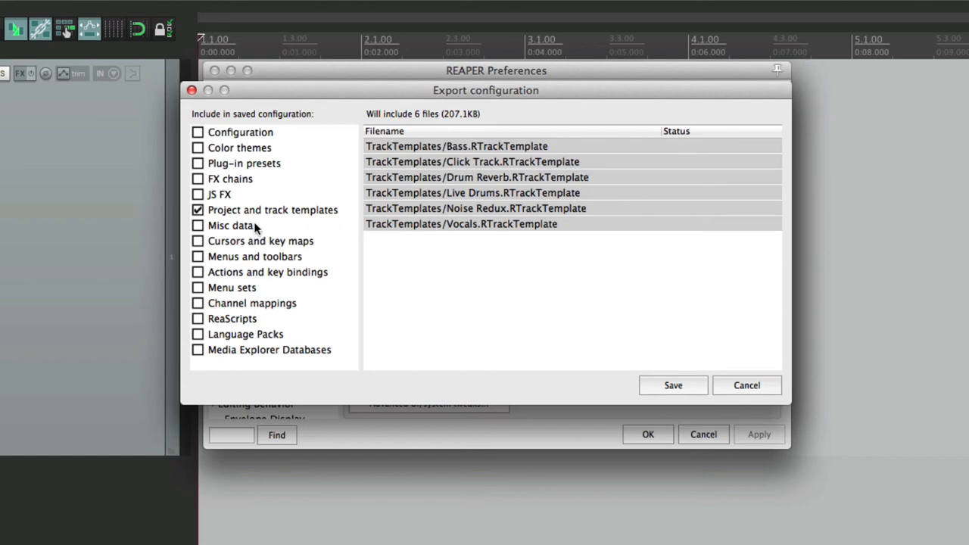
left_click(198, 226)
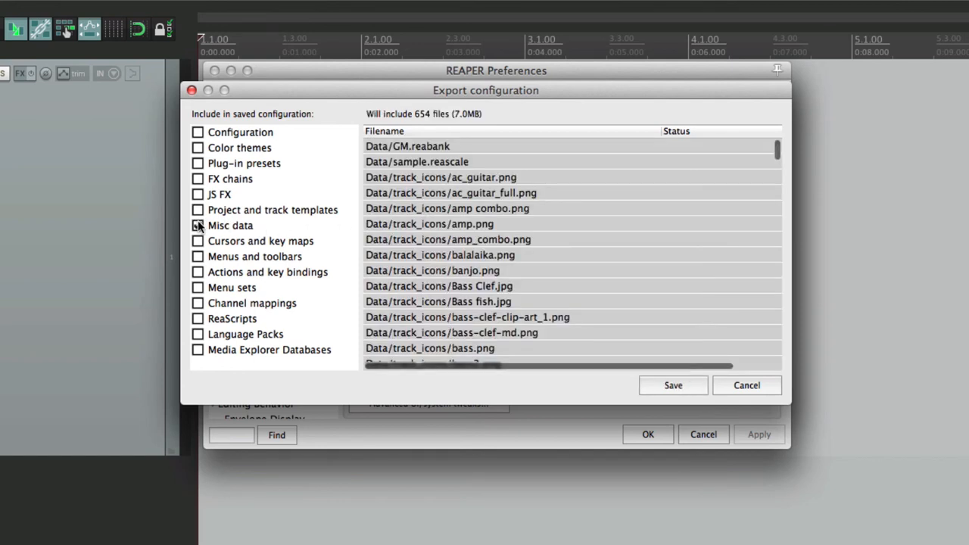
left_click(197, 241)
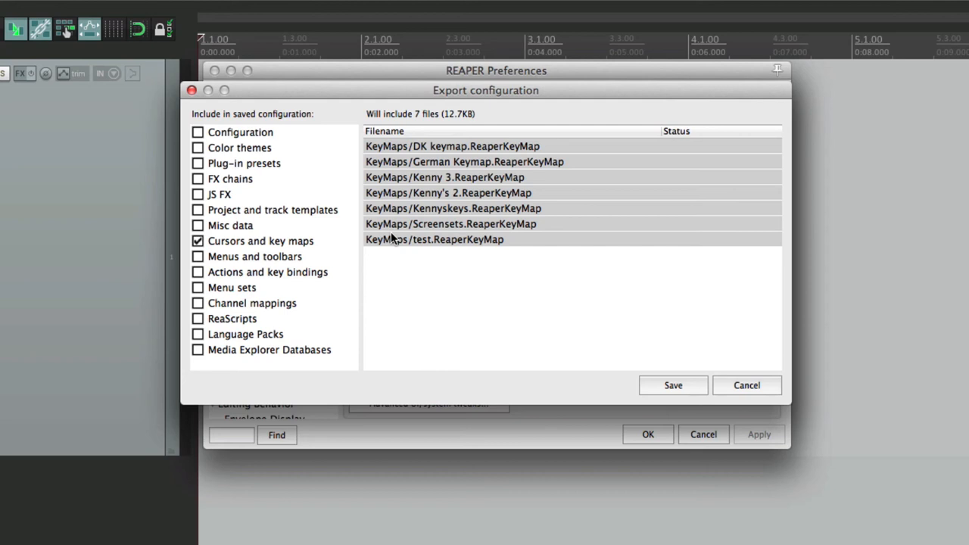
mouse_move(209, 250)
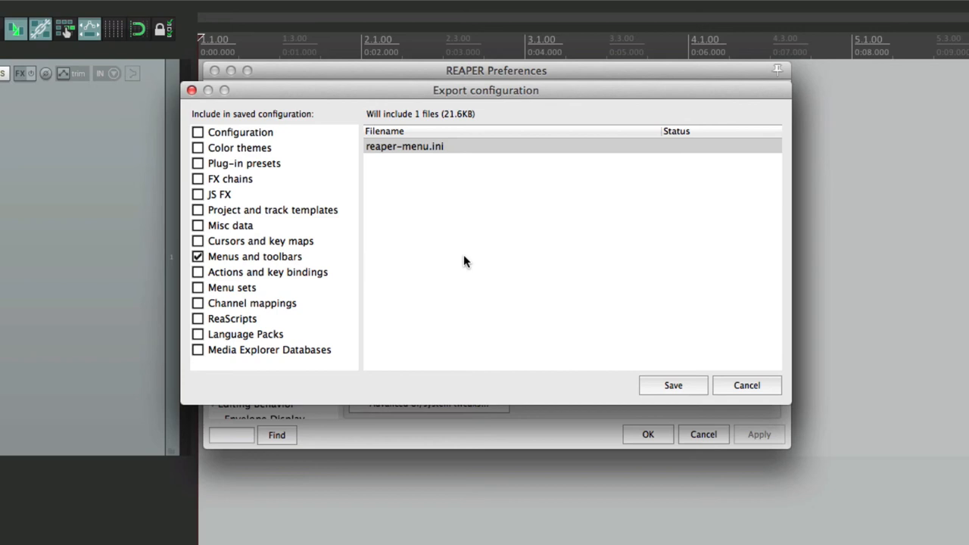
- Preview menus, actions, menu sets, channel mappings, ReaScripts, language packs and Media Explorer databases
left_click(198, 256)
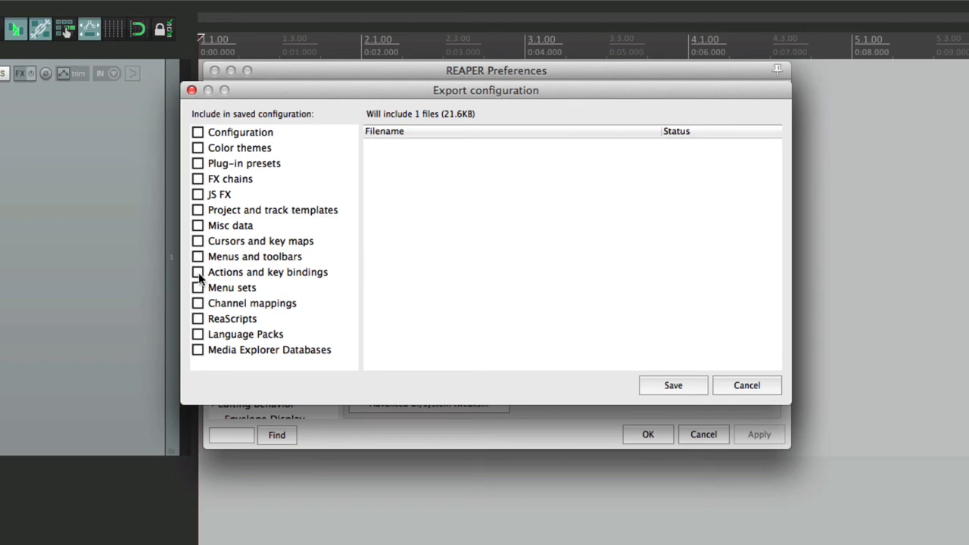
left_click(198, 271)
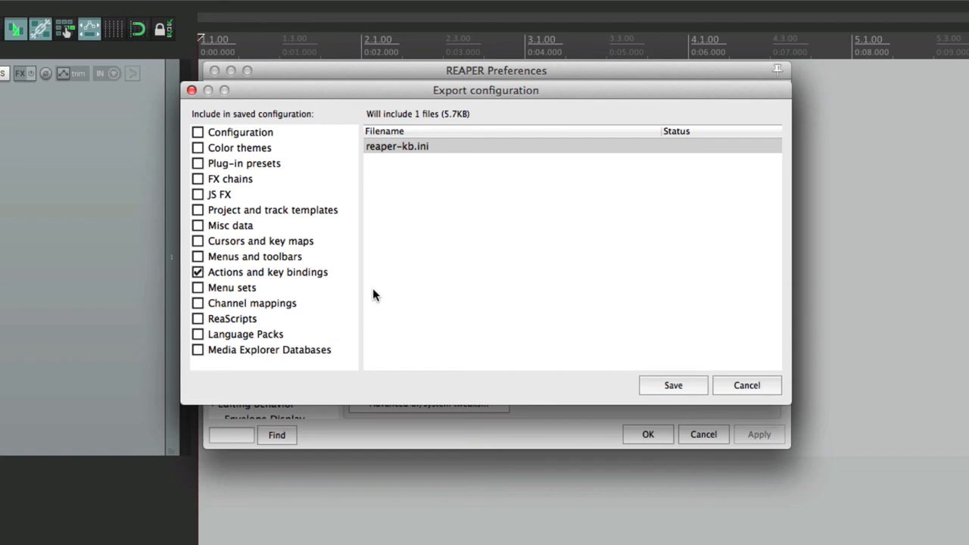
mouse_move(227, 279)
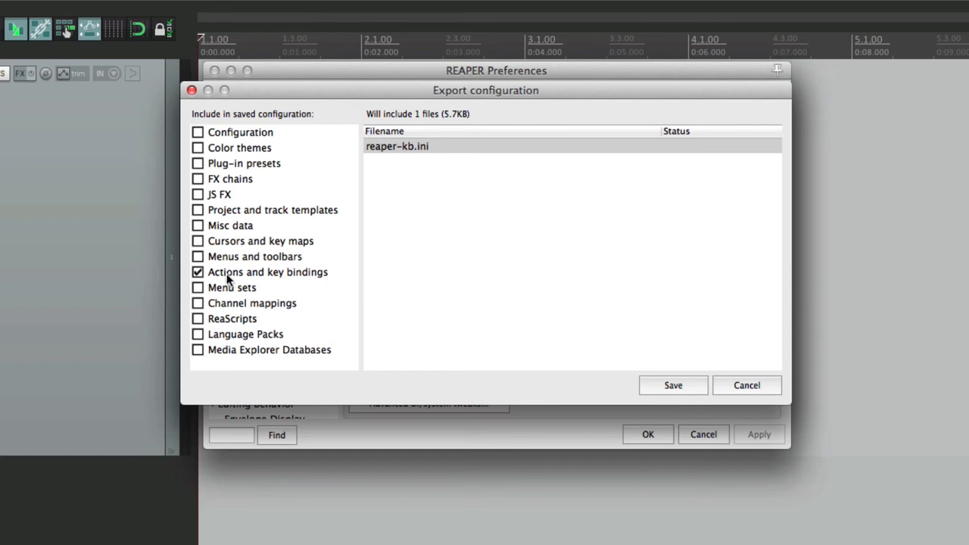
left_click(197, 272)
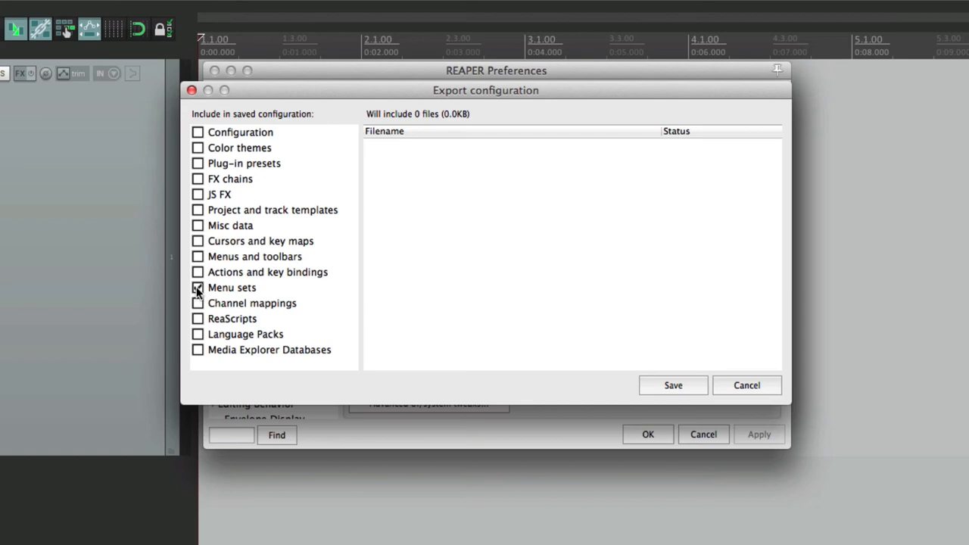
left_click(197, 303)
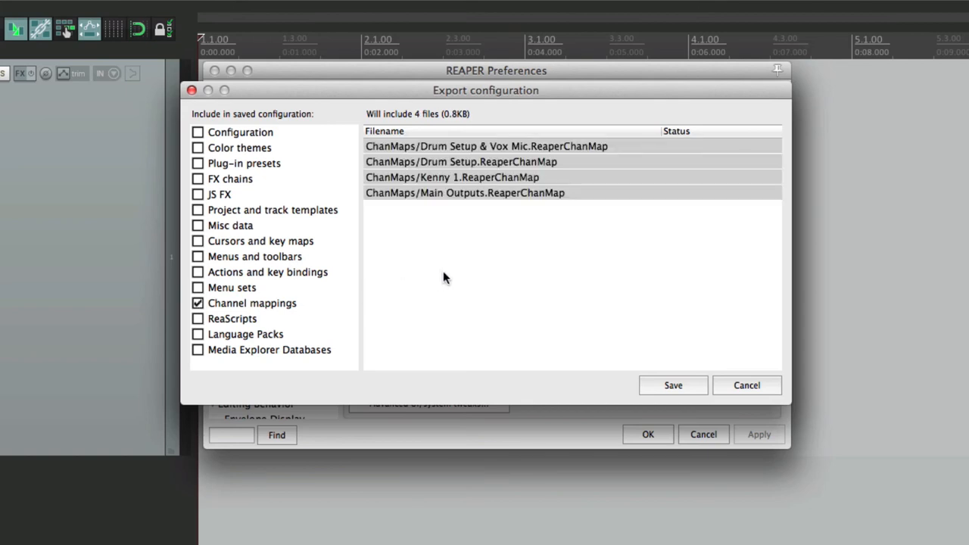
mouse_move(223, 304)
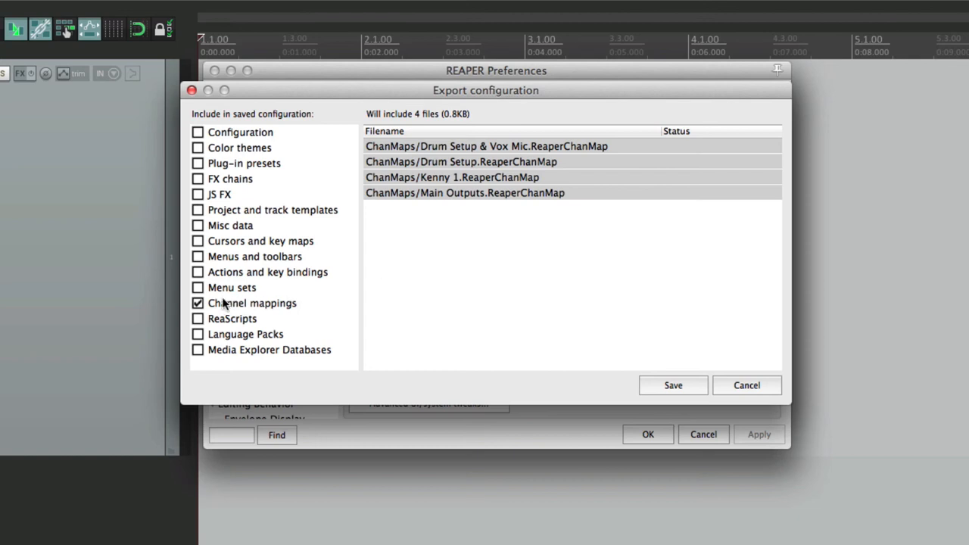
left_click(198, 318)
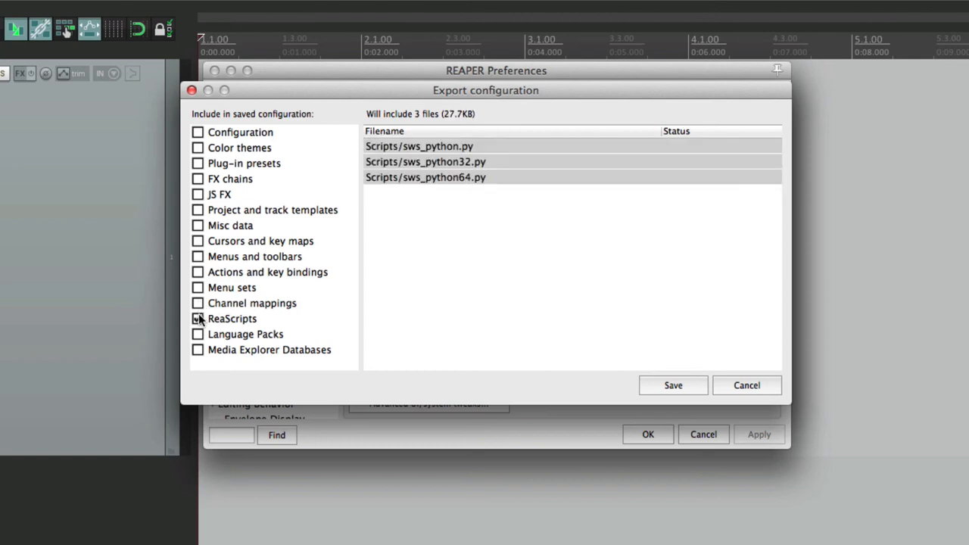
left_click(197, 318)
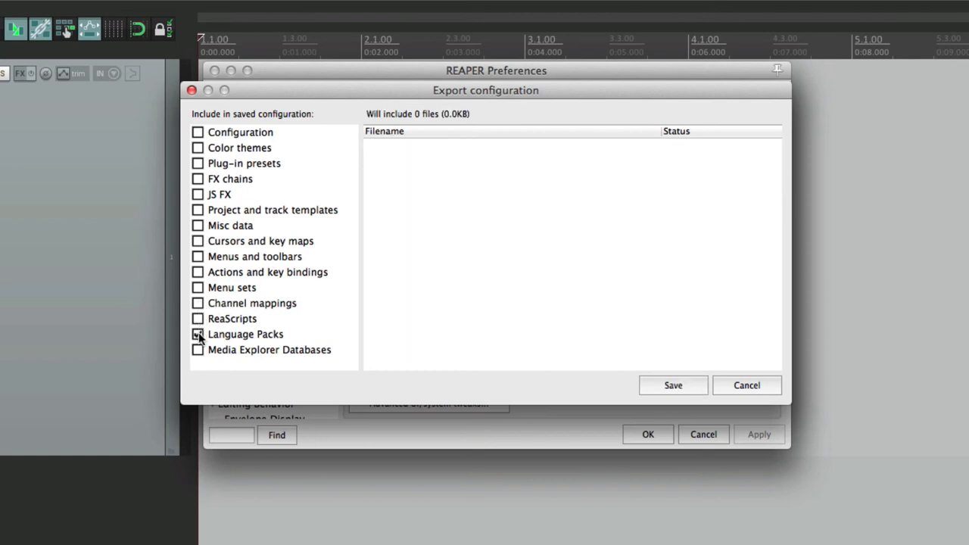
left_click(197, 350)
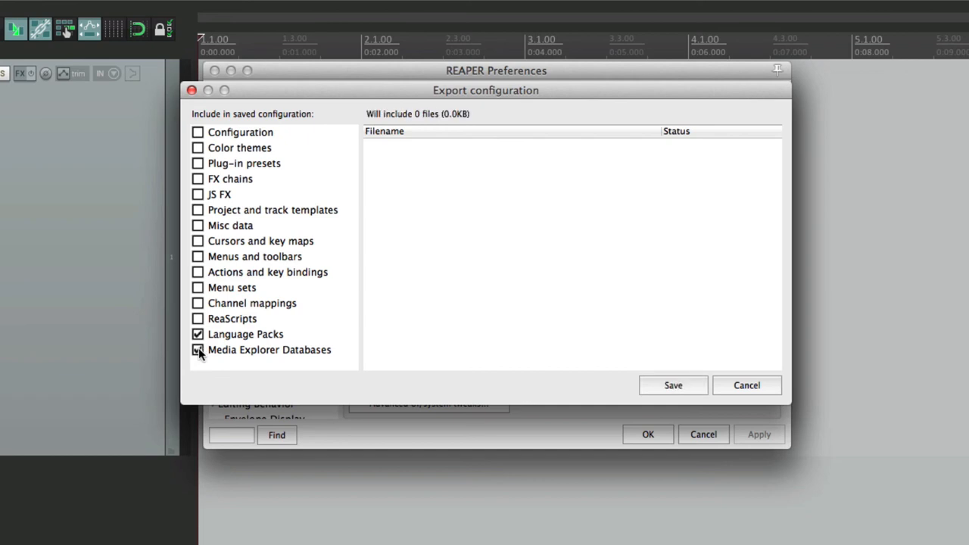
left_click(198, 334)
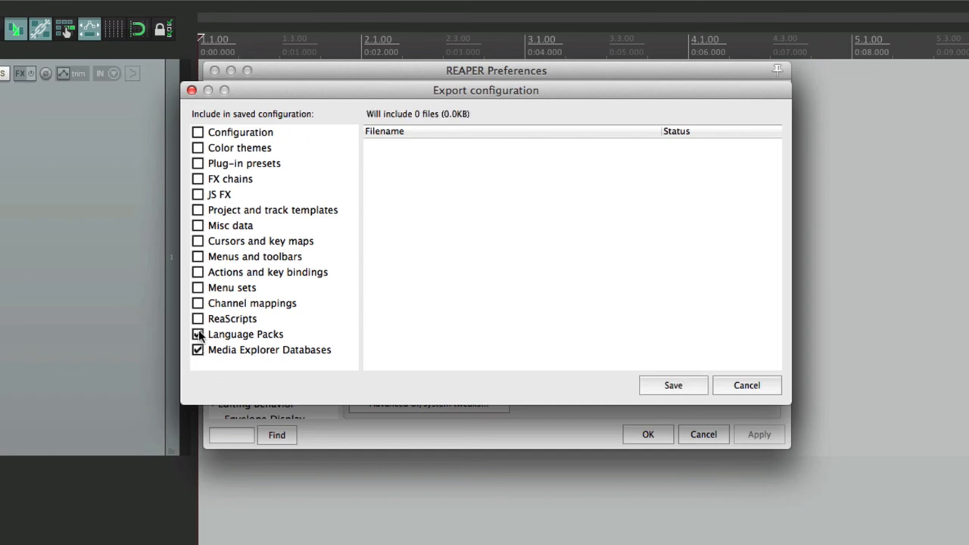
left_click(197, 318)
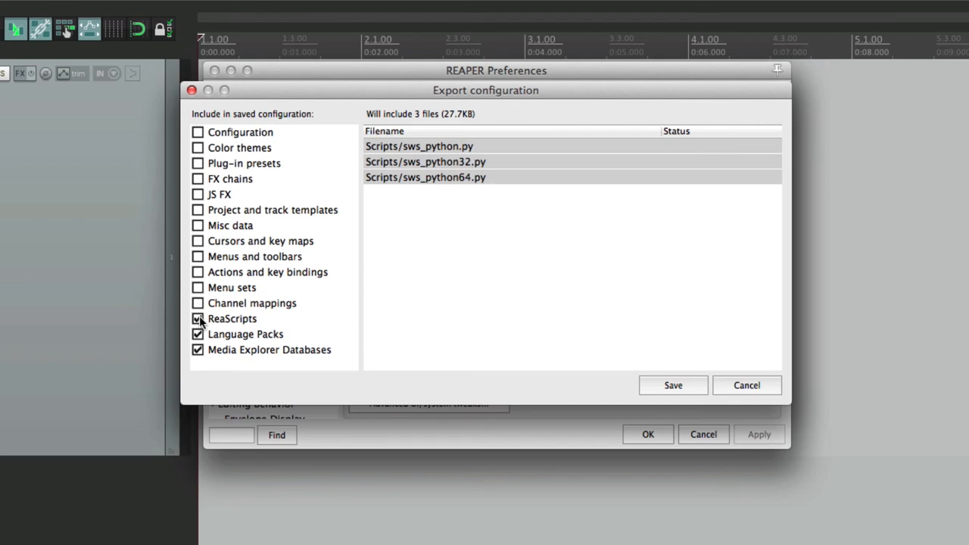
- Tick all categories (1962 files, 37.5MB) and save the export
left_click(198, 179)
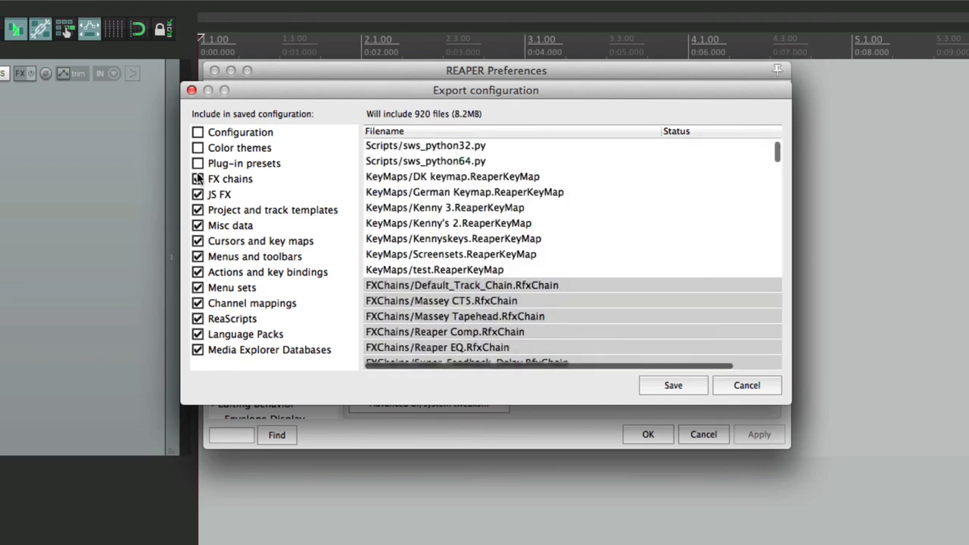
left_click(197, 131)
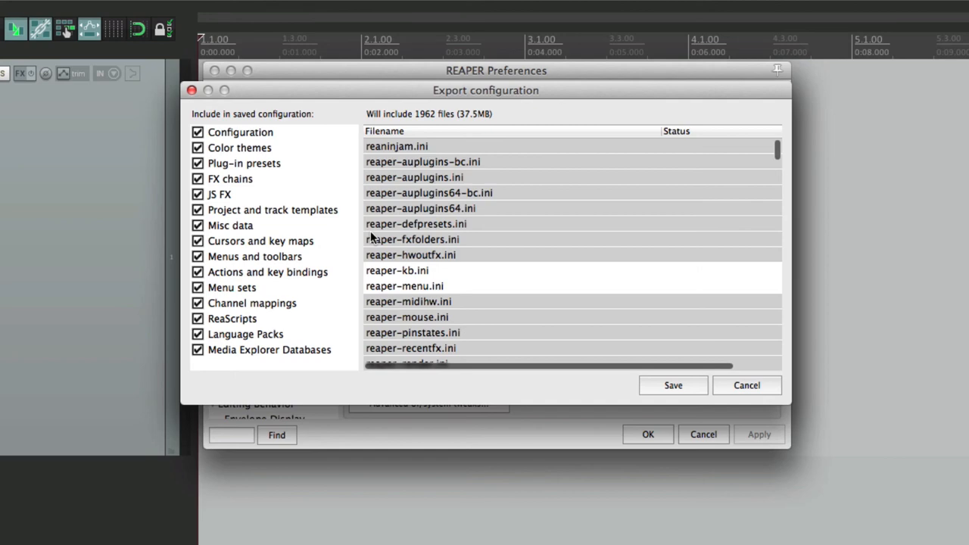
left_click(672, 384)
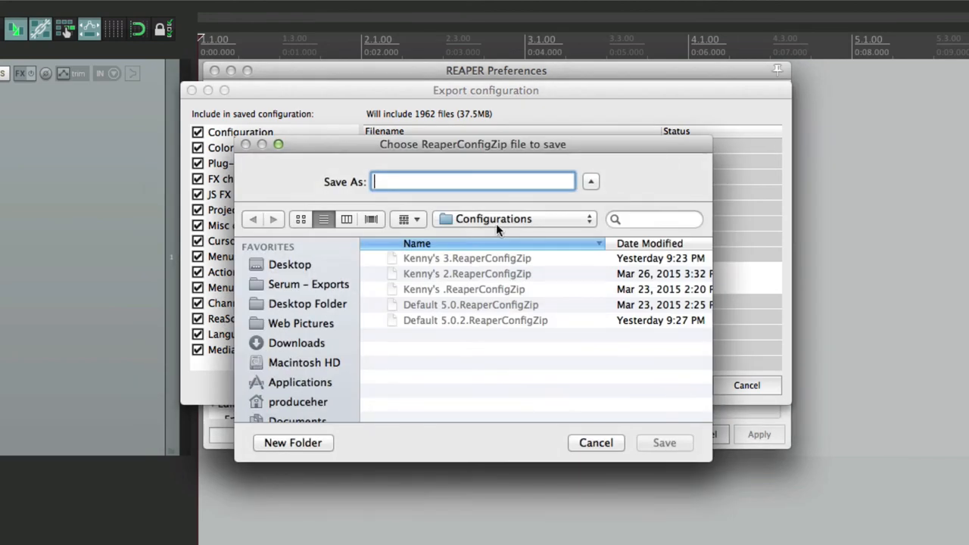
- Save the backup as 'My Configuration' and acknowledge the Success message
type("My Configuration")
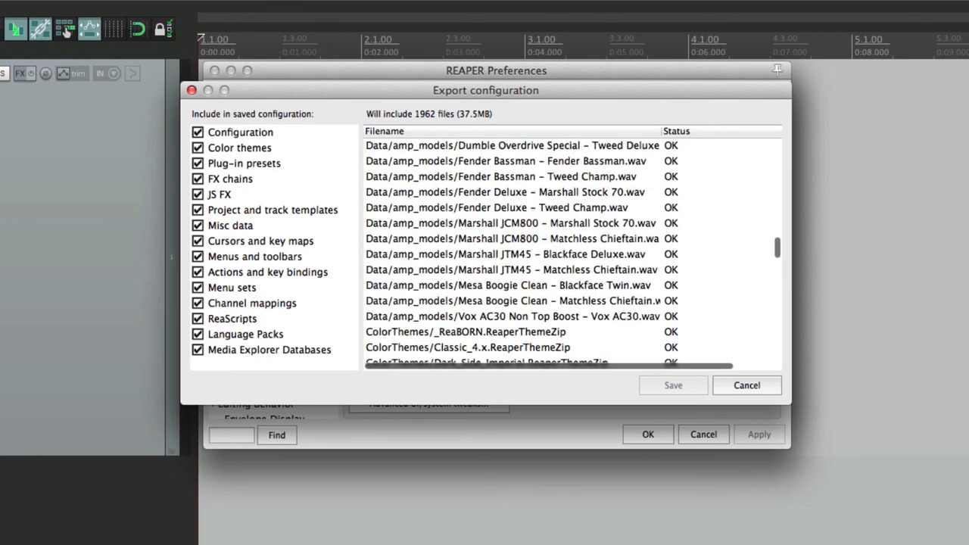
scroll("down", 3)
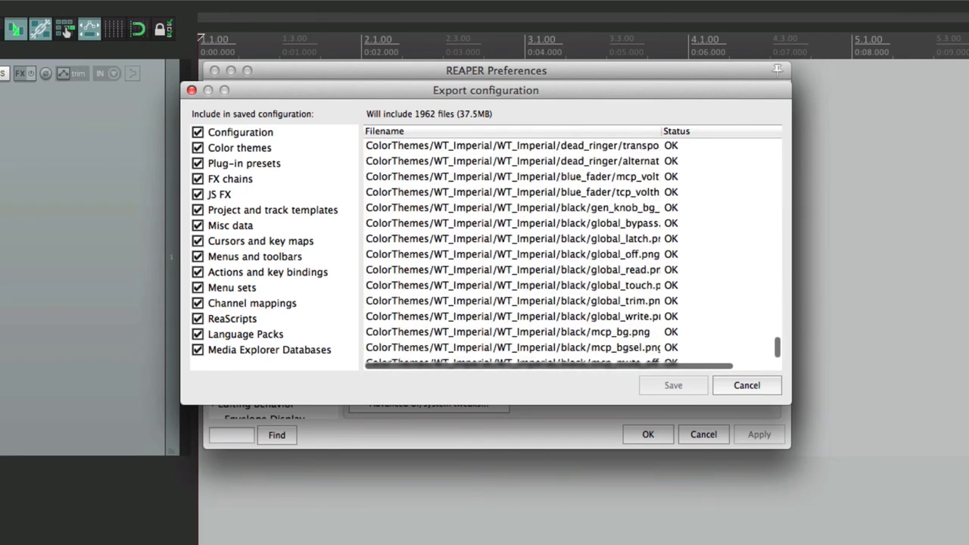
left_click(672, 384)
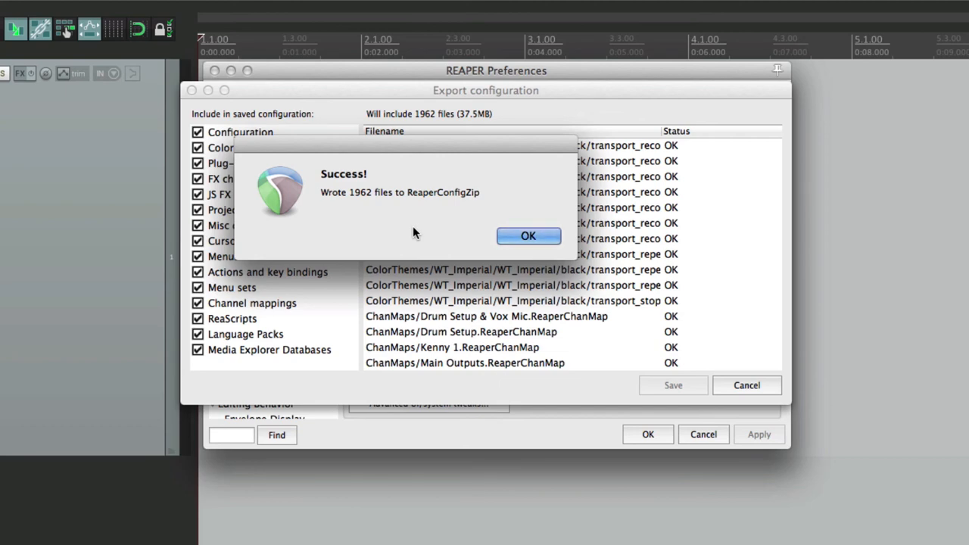
left_click(528, 236)
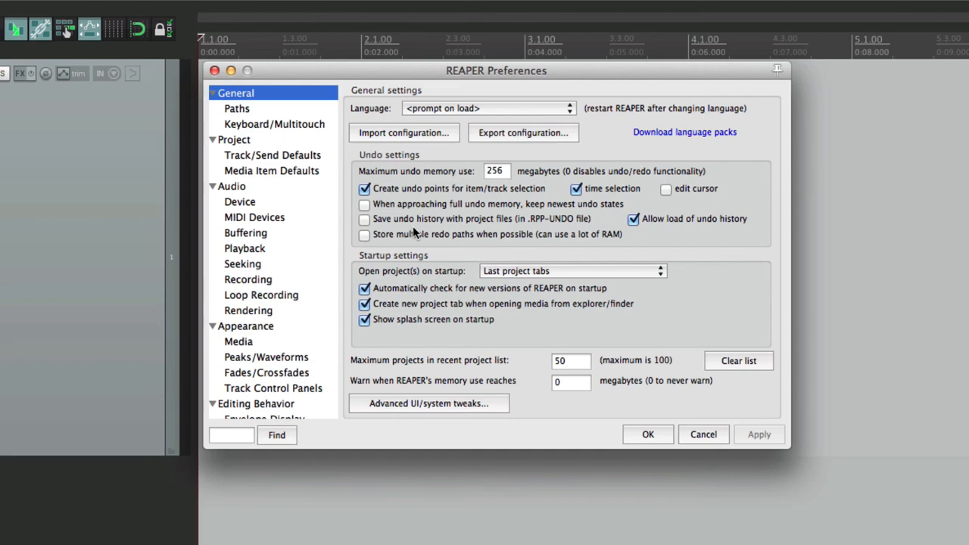
- Import My Configuration.ReaperConfigZip and accept the restart warning
left_click(404, 132)
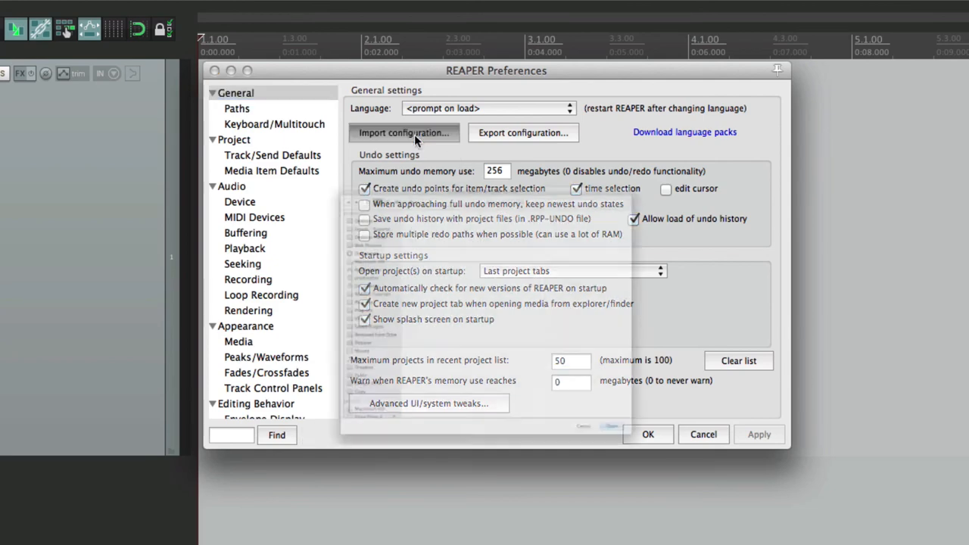
left_click(403, 132)
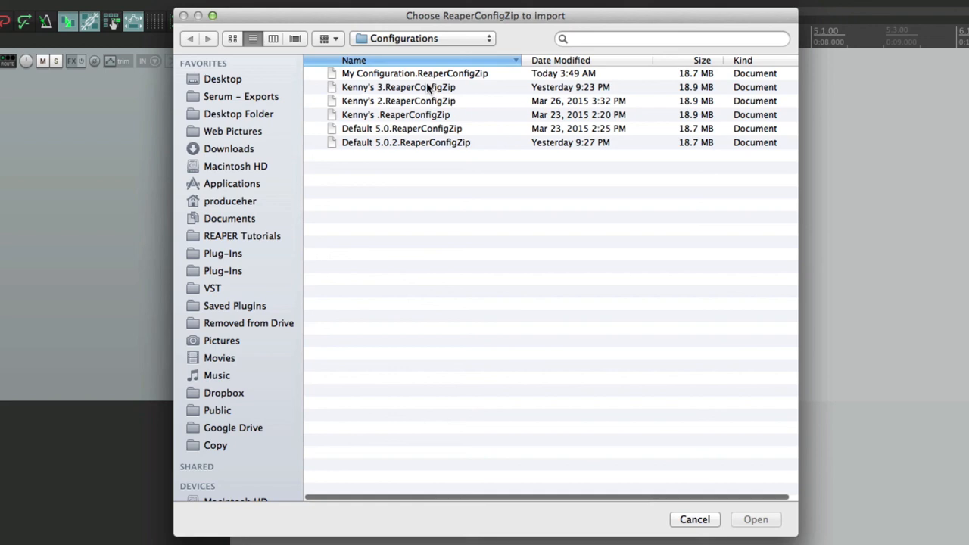
left_click(414, 72)
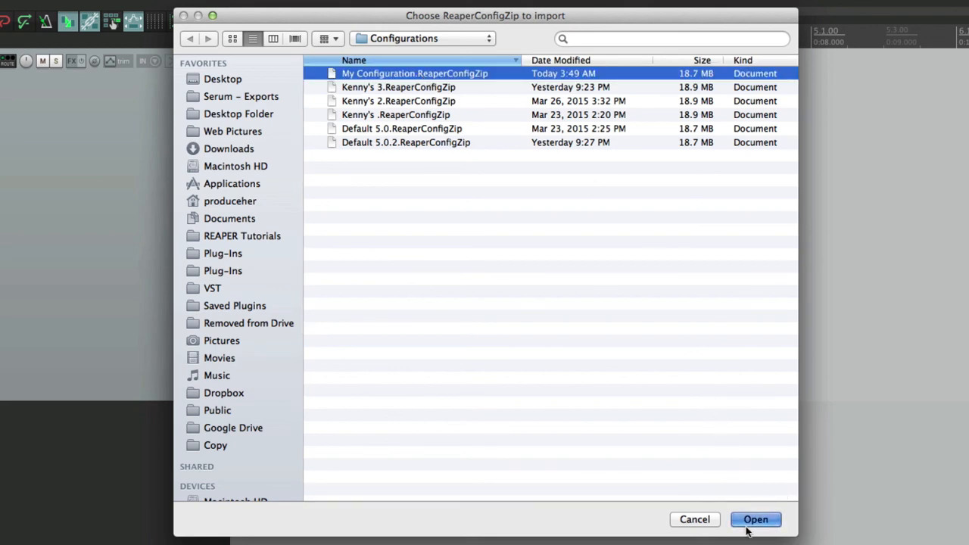
left_click(755, 519)
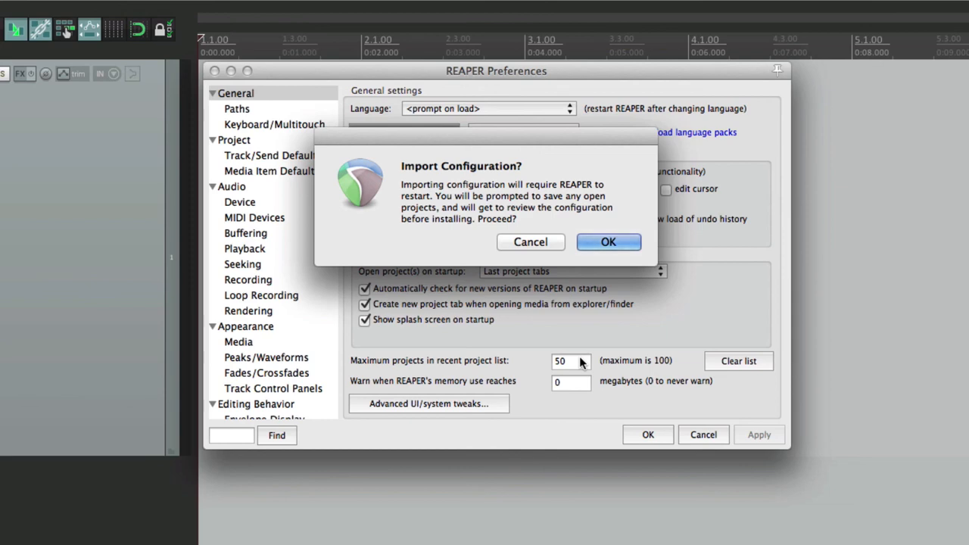
left_click(609, 241)
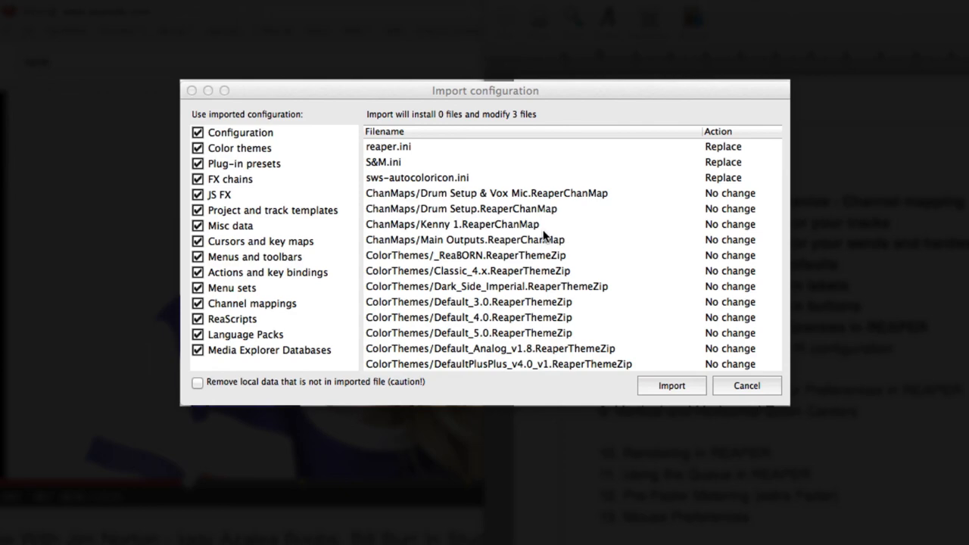
mouse_move(689, 209)
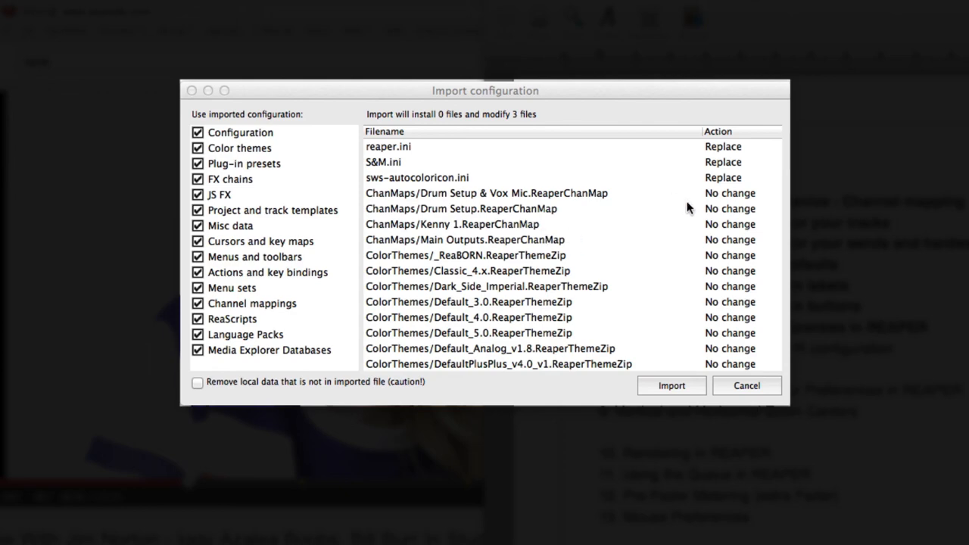
- Scroll through the import file list showing three replaced files
scroll("down", 3)
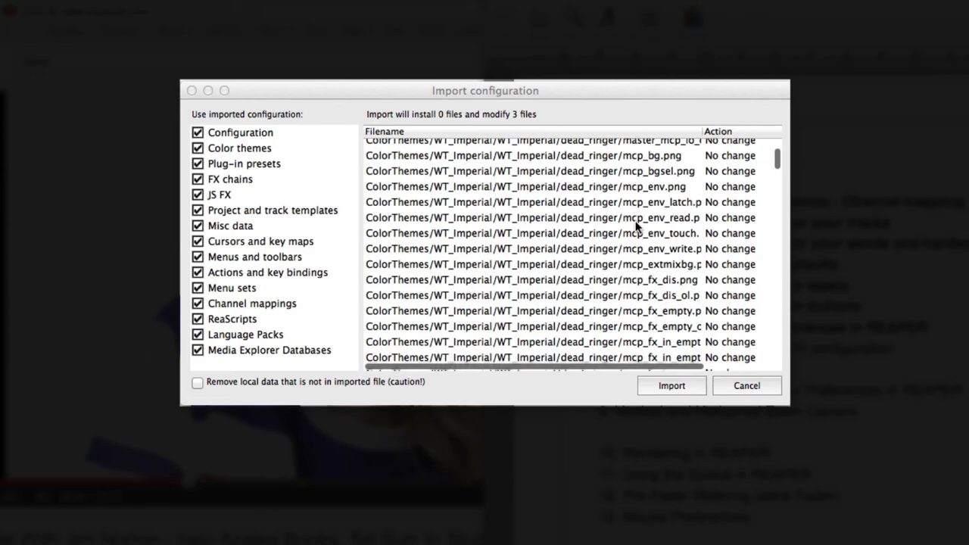
scroll("down", 3)
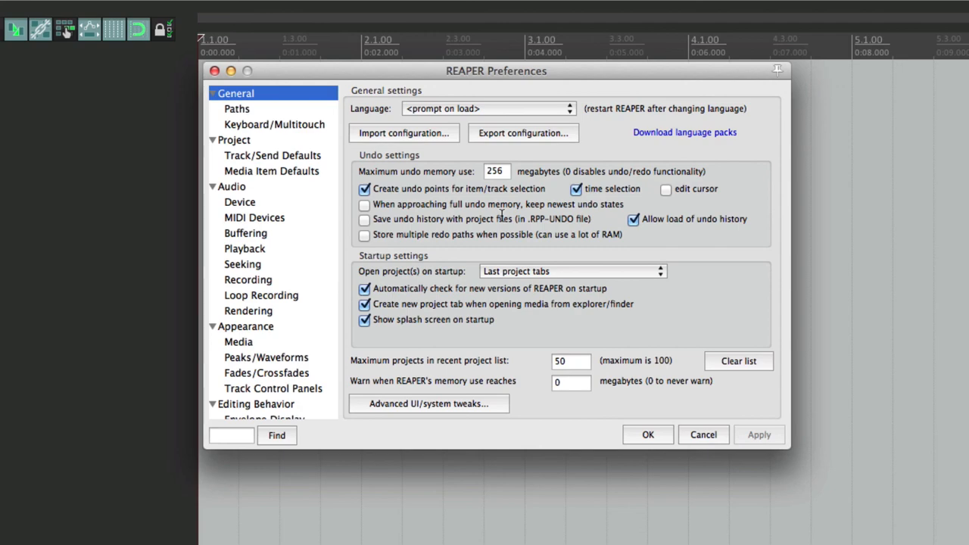
mouse_move(469, 149)
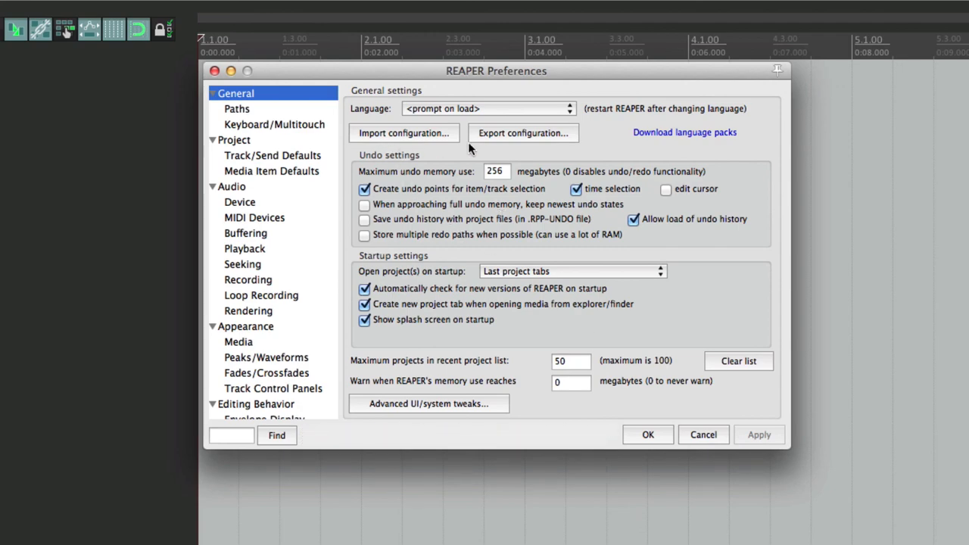
- Reopen Export configuration from the General preferences page
left_click(522, 133)
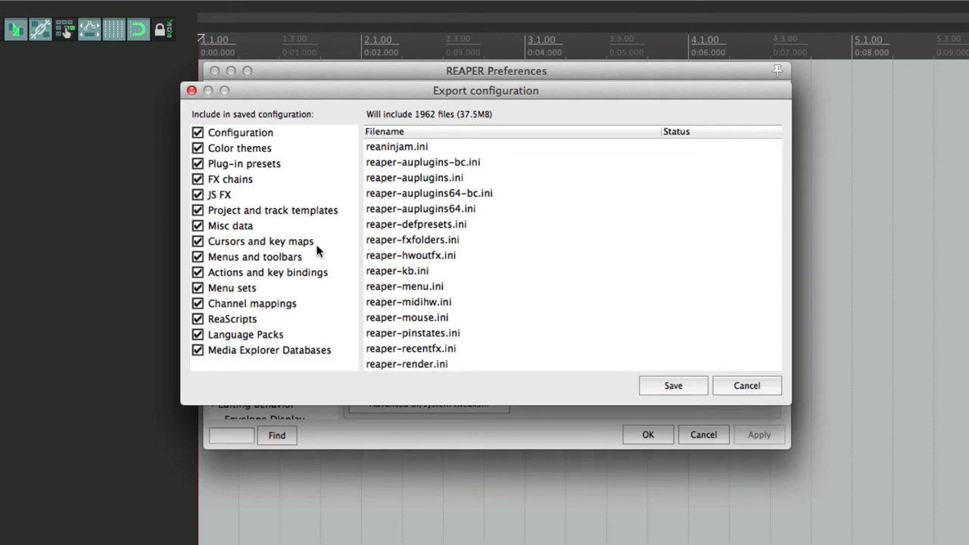
mouse_move(316, 257)
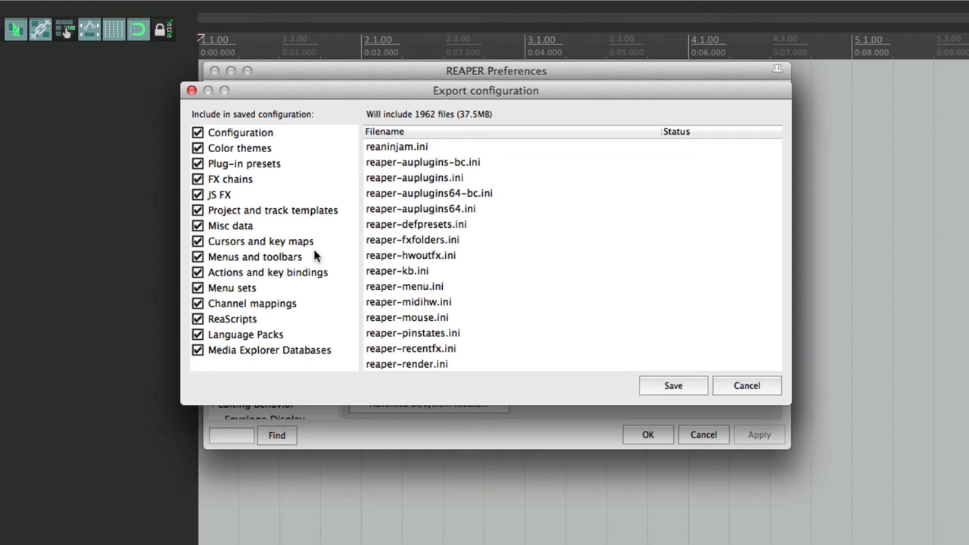